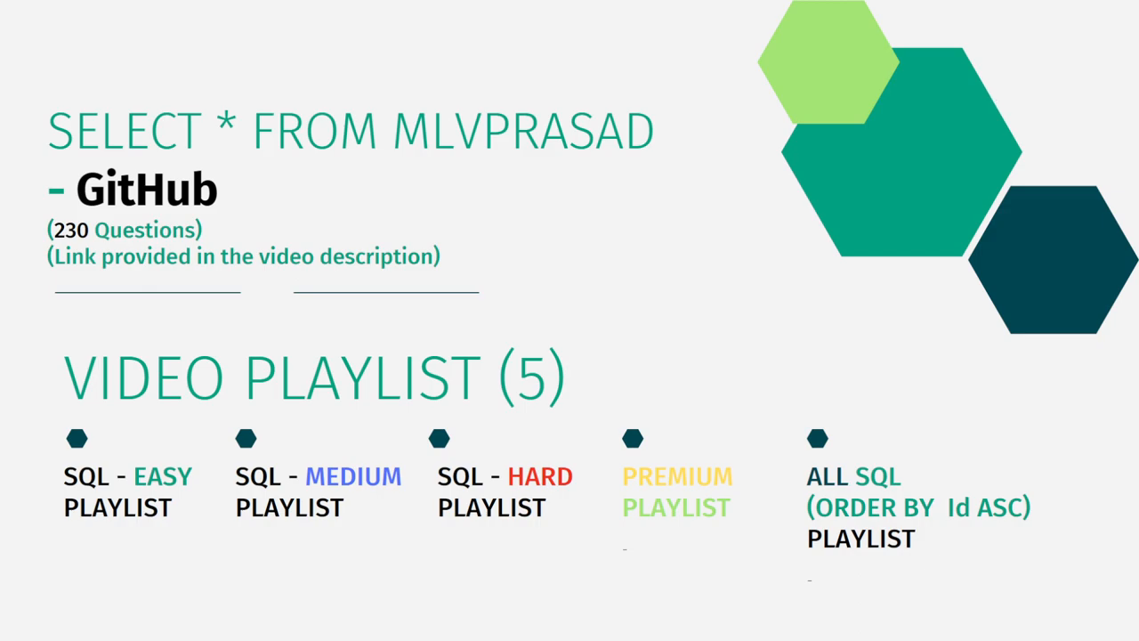
{"action": "mouse_move", "coordinate": [992, 89]}
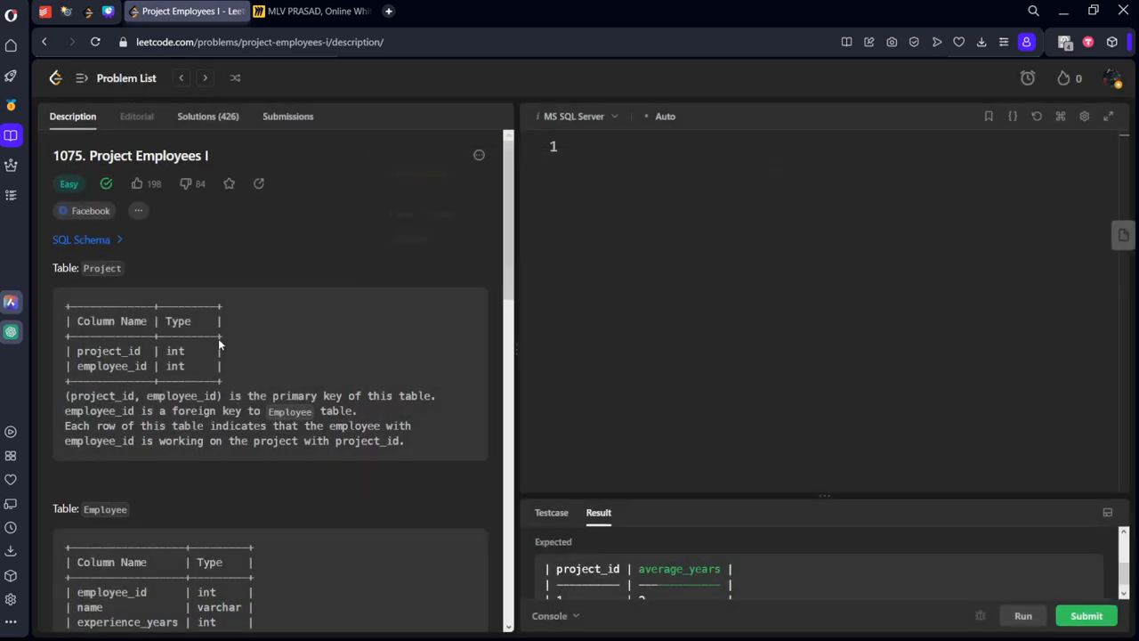
Highlight the Project table's columns and the sentence requiring the average experience per project.
{"action": "left_click_drag", "start_coordinate": [76, 320], "coordinate": [220, 365]}
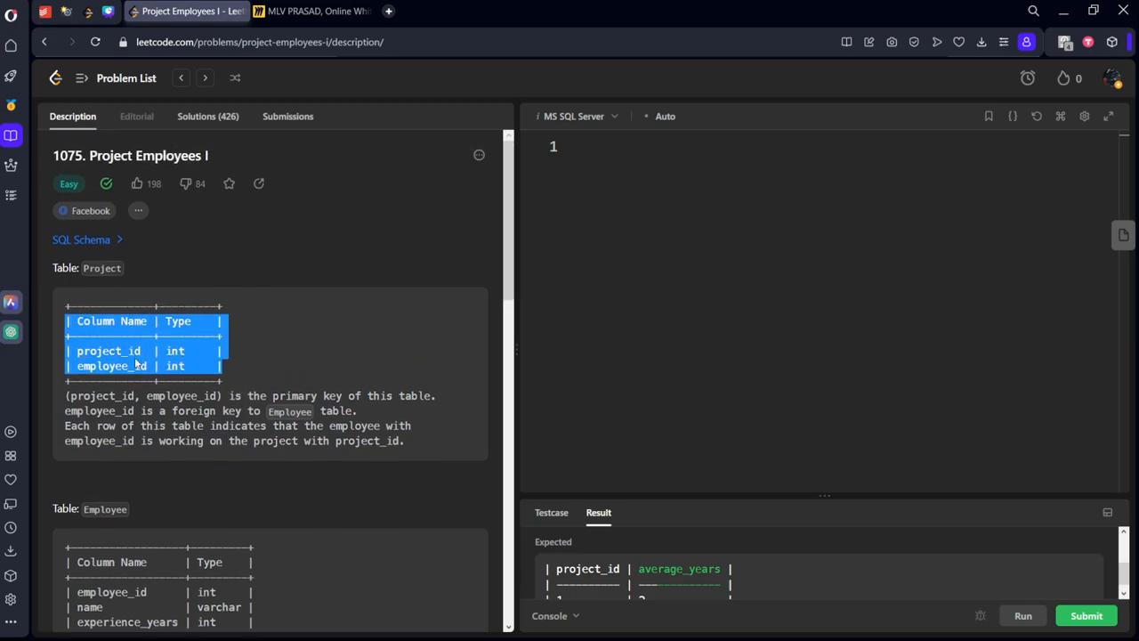
{"action": "scroll", "scroll_direction": "down", "scroll_amount": 3}
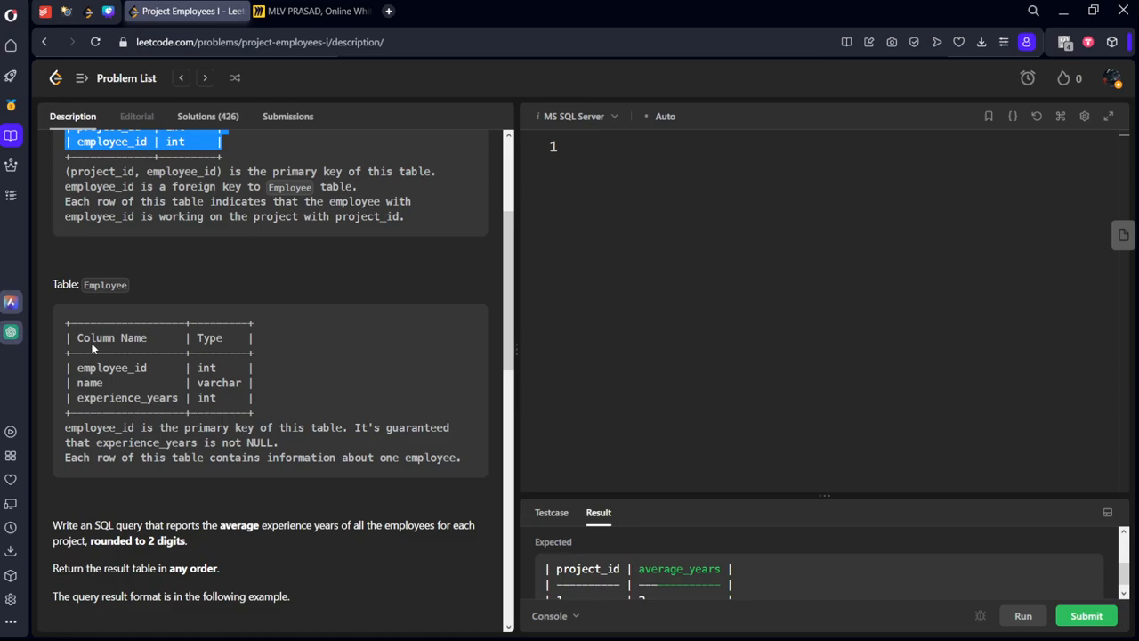
{"action": "scroll", "scroll_direction": "down", "scroll_amount": 3}
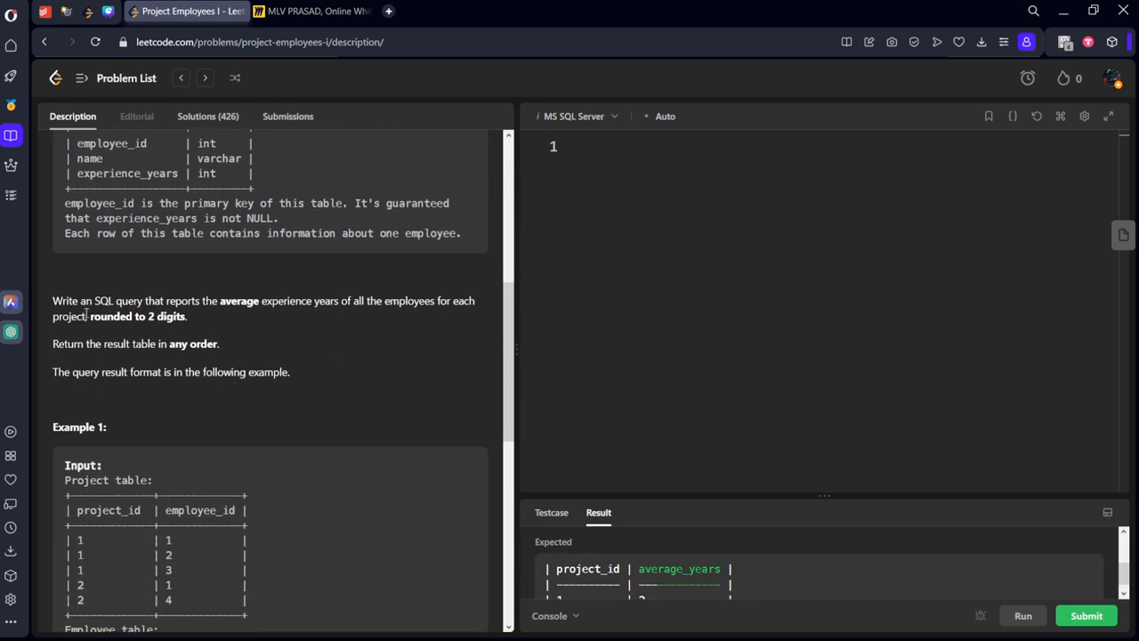
{"action": "left_click_drag", "start_coordinate": [52, 300], "coordinate": [302, 300]}
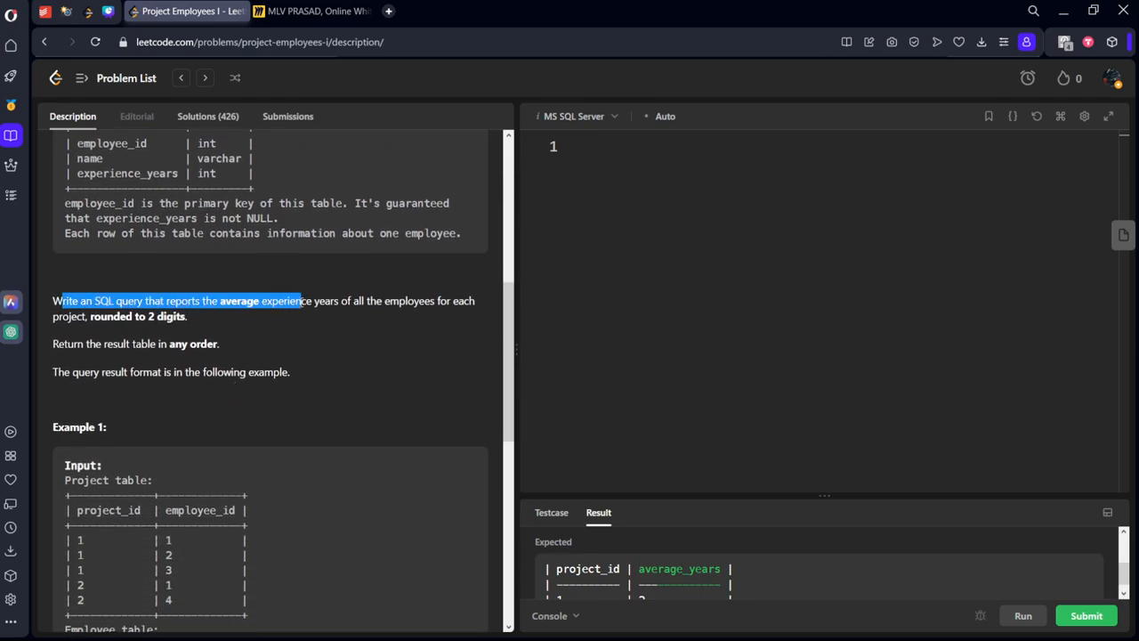
{"action": "left_click_drag", "start_coordinate": [302, 301], "coordinate": [453, 301]}
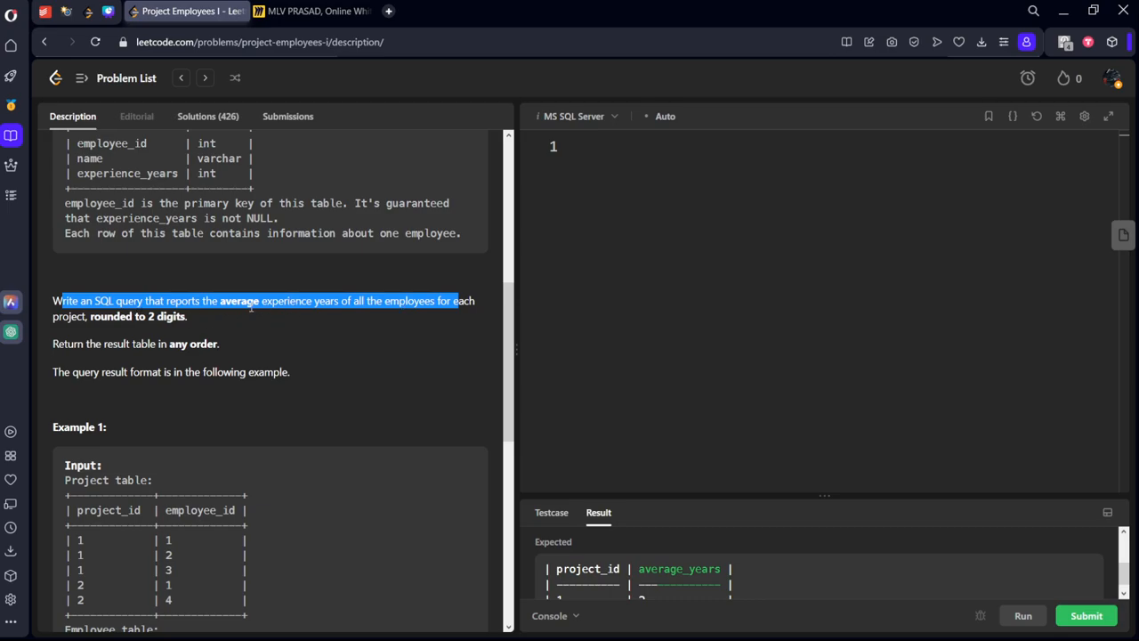
{"action": "mouse_move", "coordinate": [240, 317]}
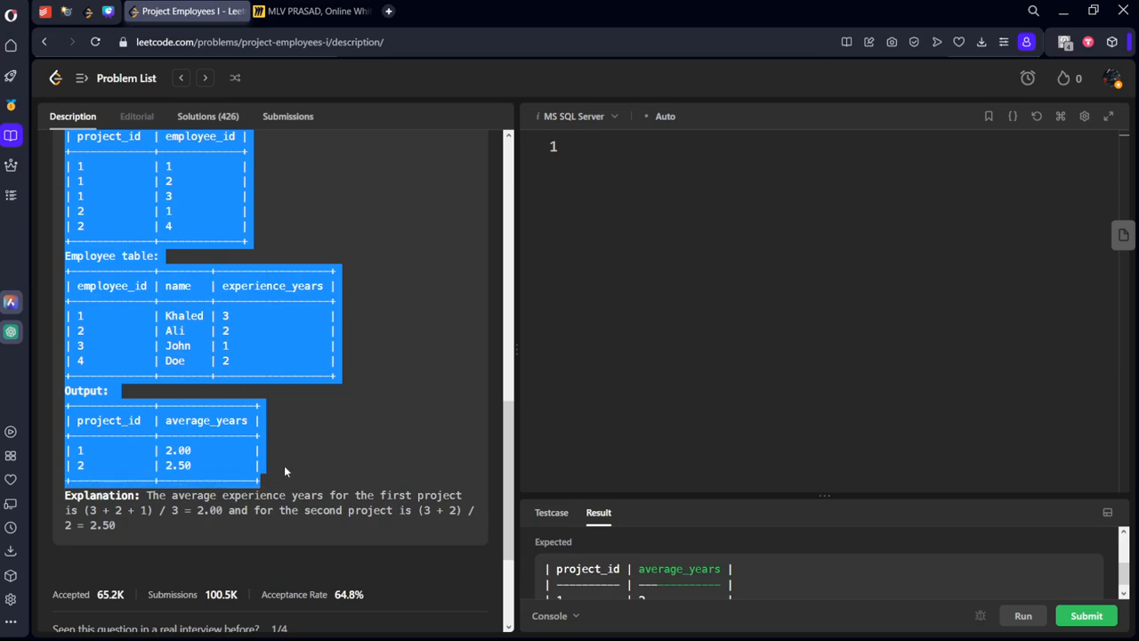
{"action": "left_click", "coordinate": [311, 11]}
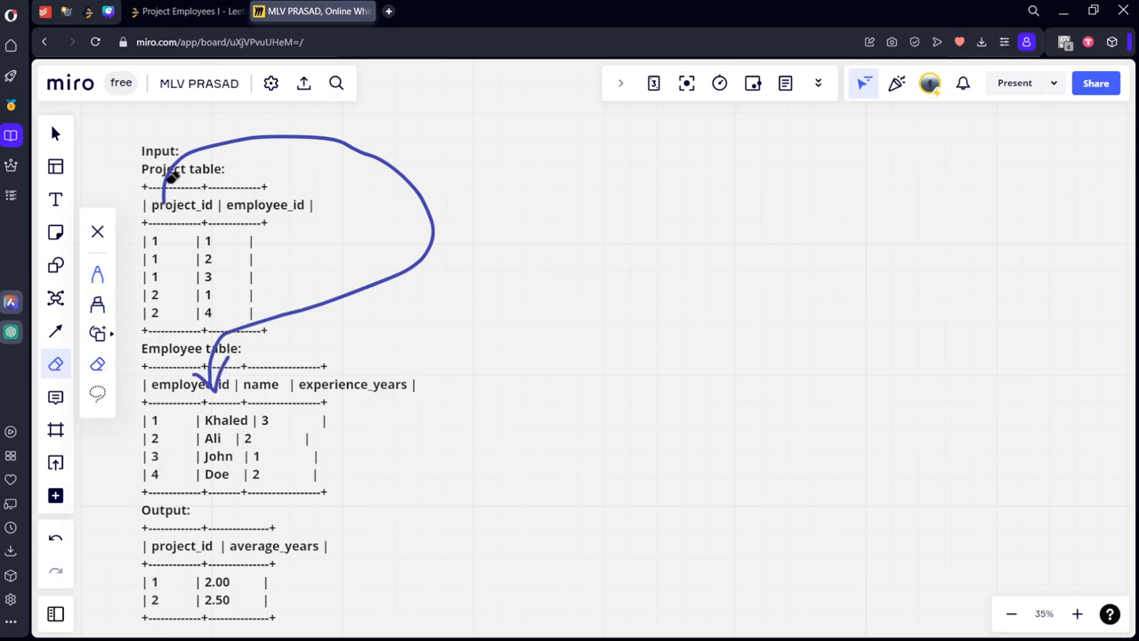
Erase the blue arrow and move the Employee table and Output beside the Project table.
{"action": "left_click", "coordinate": [55, 363]}
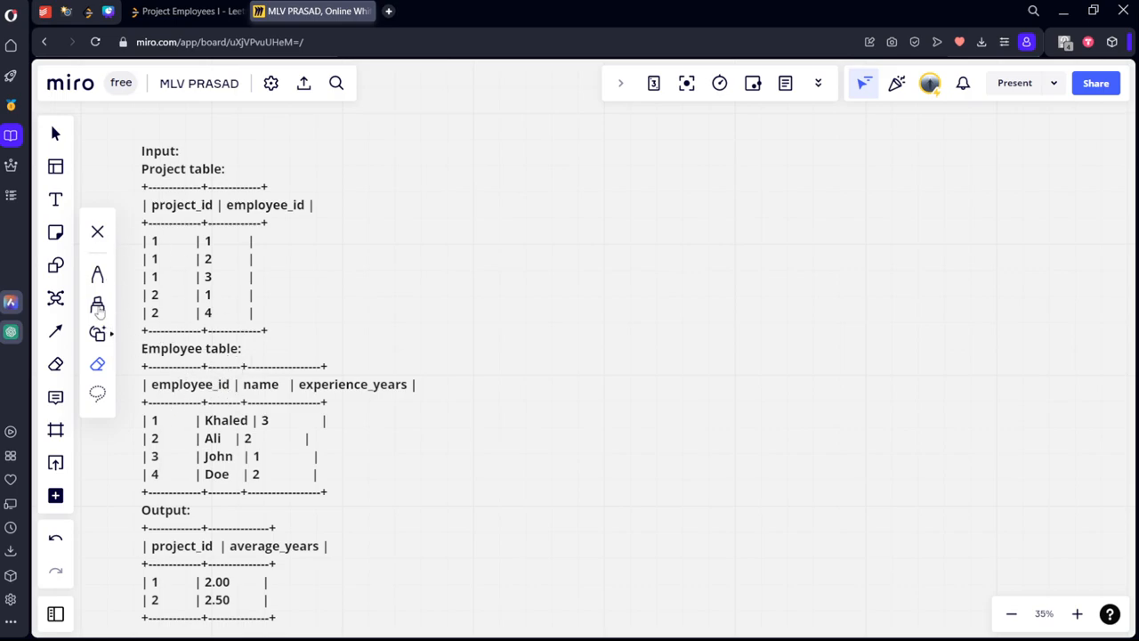
{"action": "left_click", "coordinate": [55, 199]}
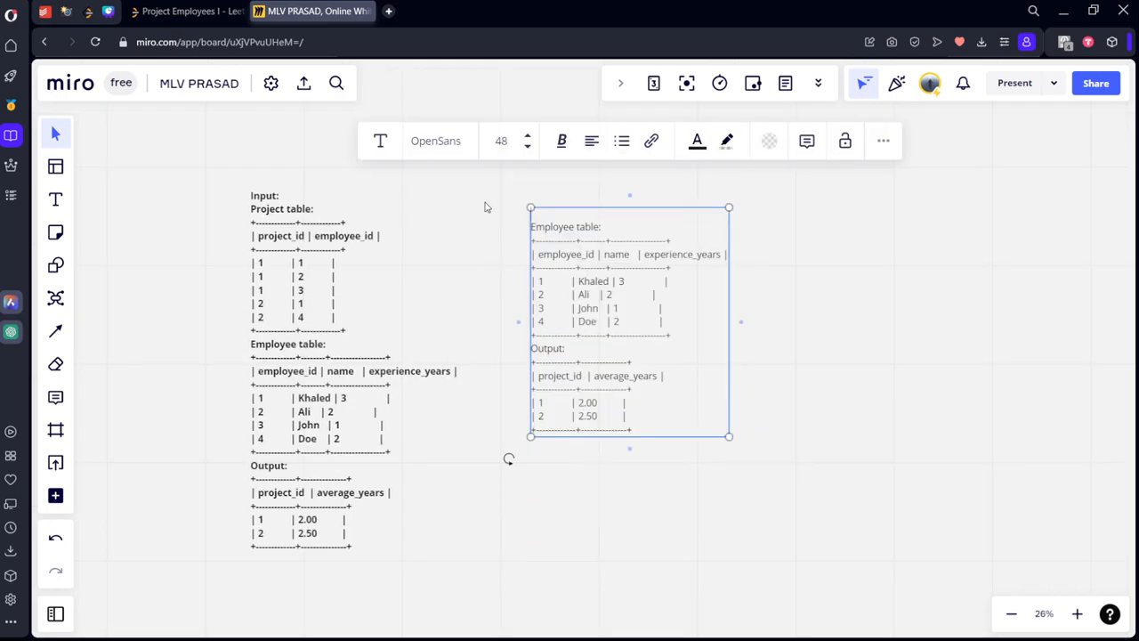
{"action": "left_click", "coordinate": [320, 400]}
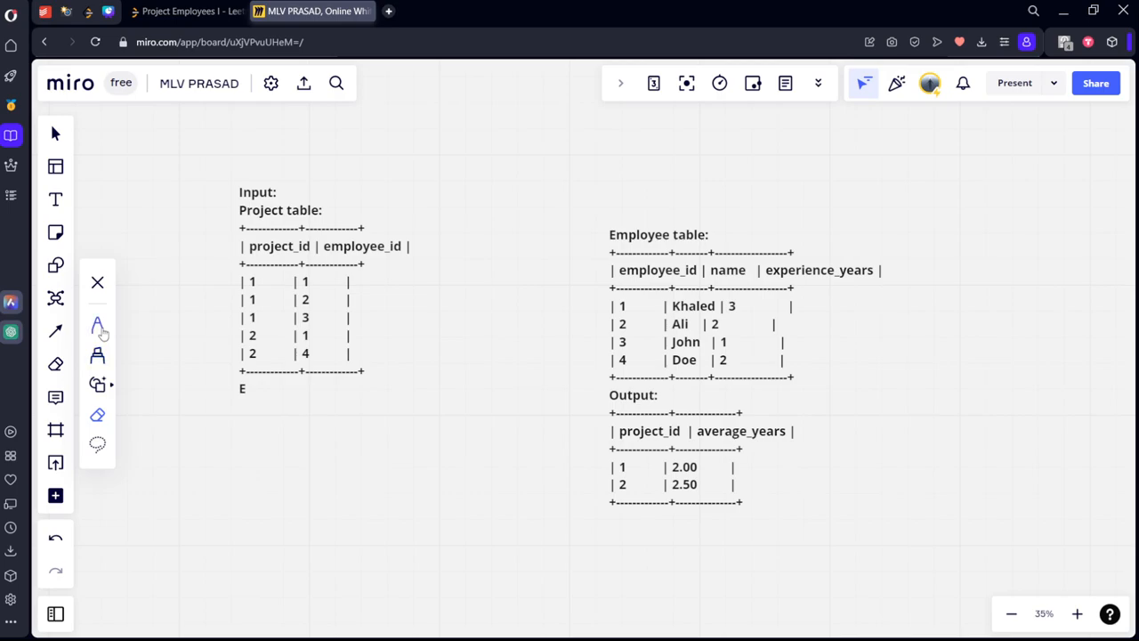
Draw ink lines linking Project rows and employee_id to their Employee table rows.
{"action": "left_click_drag", "start_coordinate": [351, 240], "coordinate": [689, 209]}
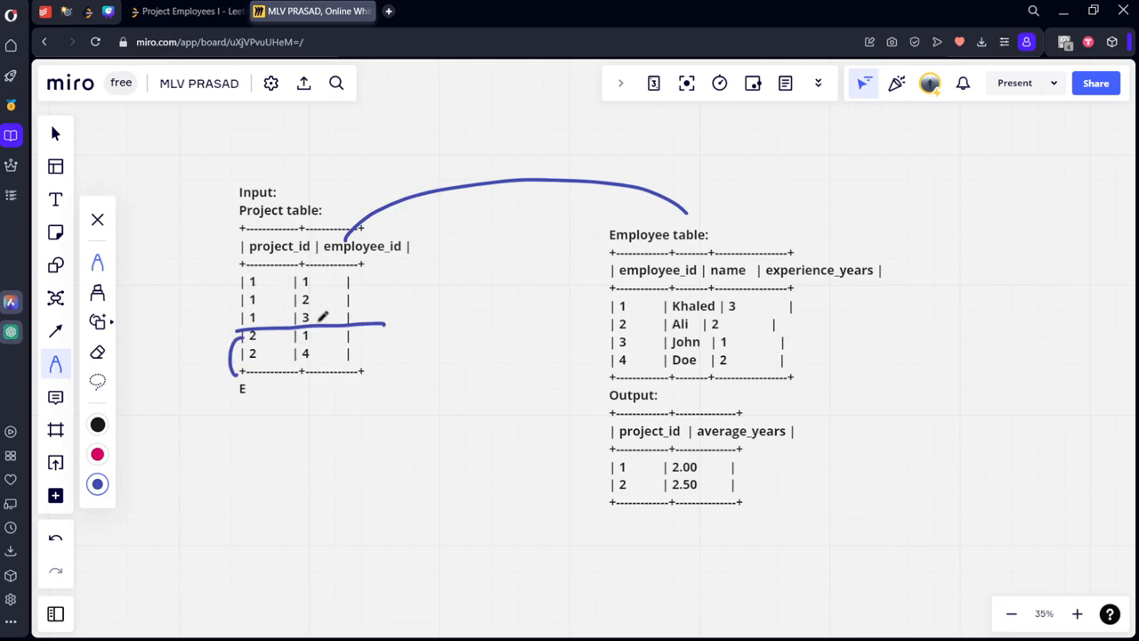
{"action": "left_click_drag", "start_coordinate": [307, 281], "coordinate": [426, 282]}
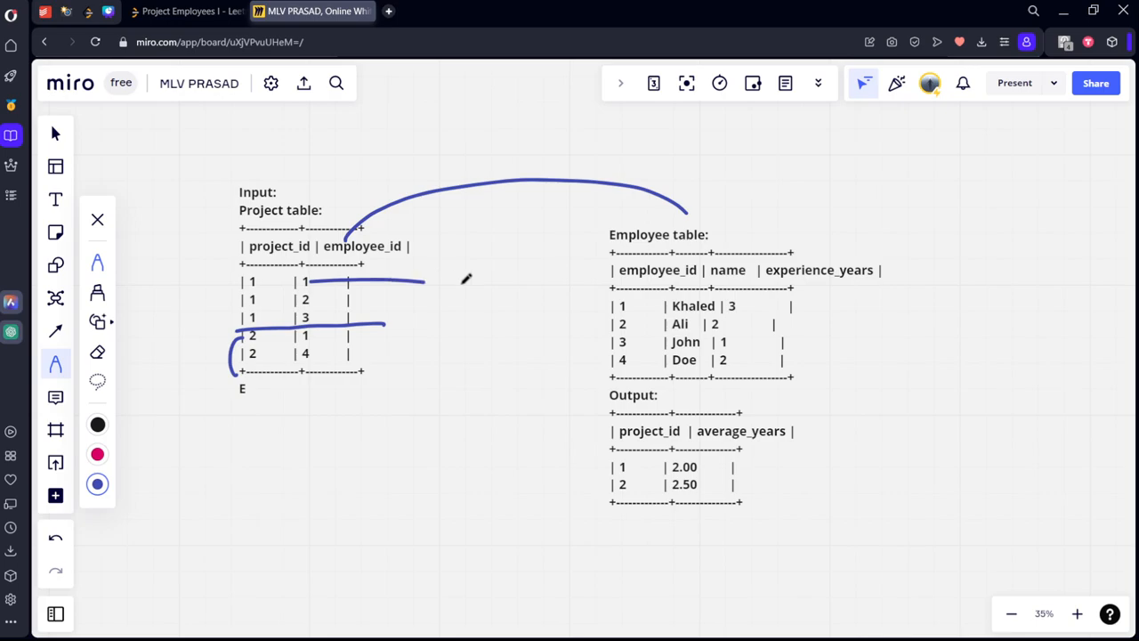
{"action": "left_click_drag", "start_coordinate": [307, 281], "coordinate": [614, 323]}
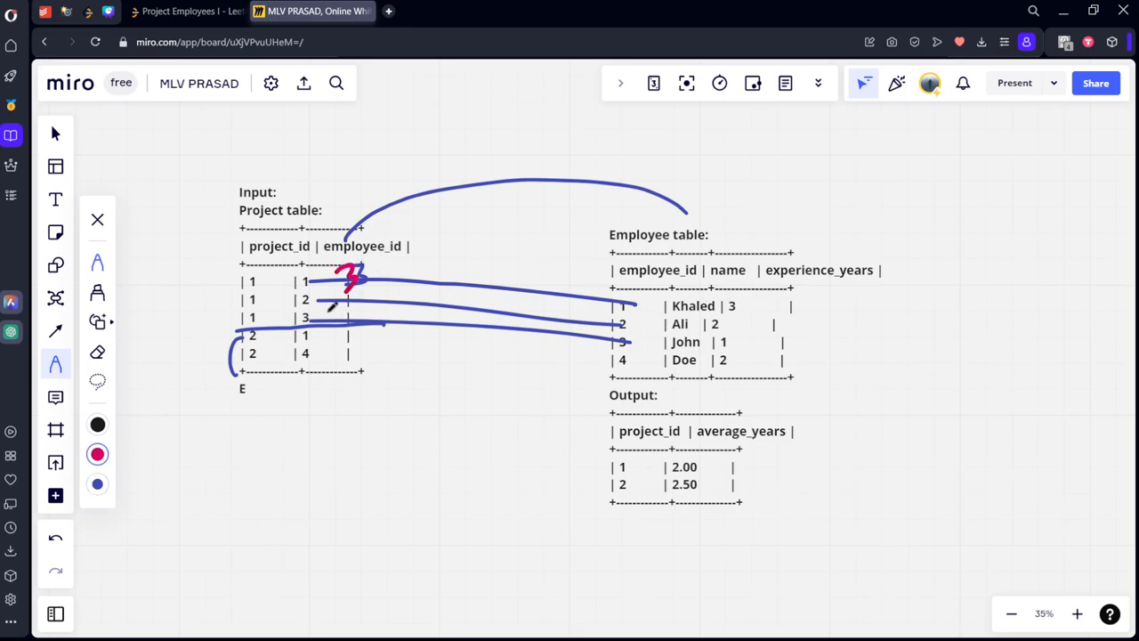
Write the experience years beside project 1's employees and its average calculation on the right.
{"action": "left_click_drag", "start_coordinate": [374, 293], "coordinate": [392, 333]}
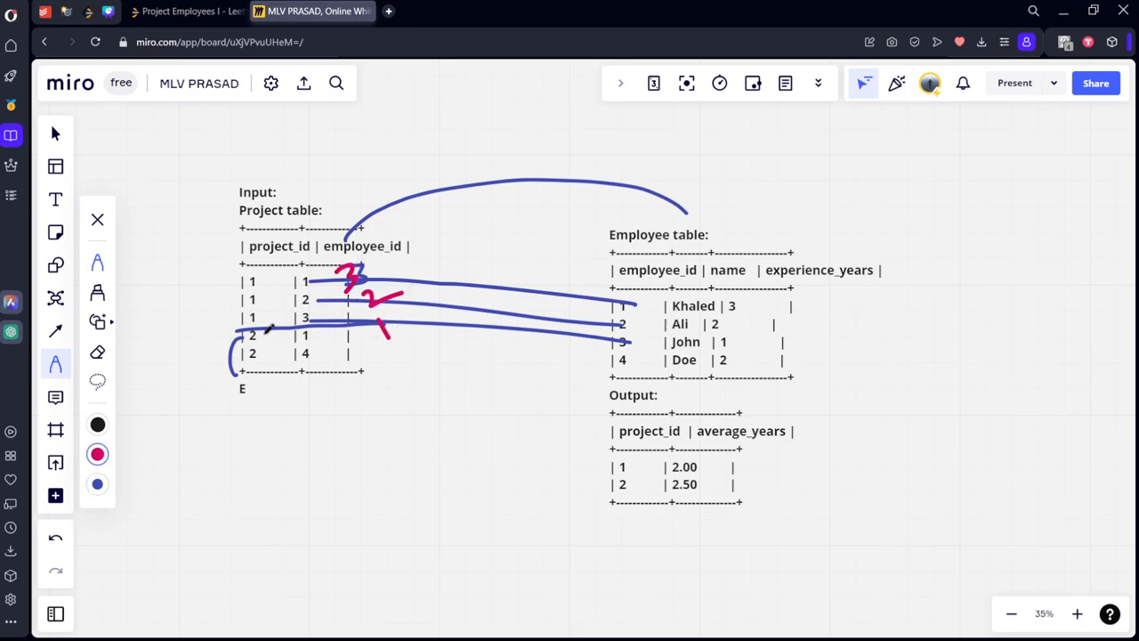
{"action": "left_click_drag", "start_coordinate": [885, 347], "coordinate": [956, 311]}
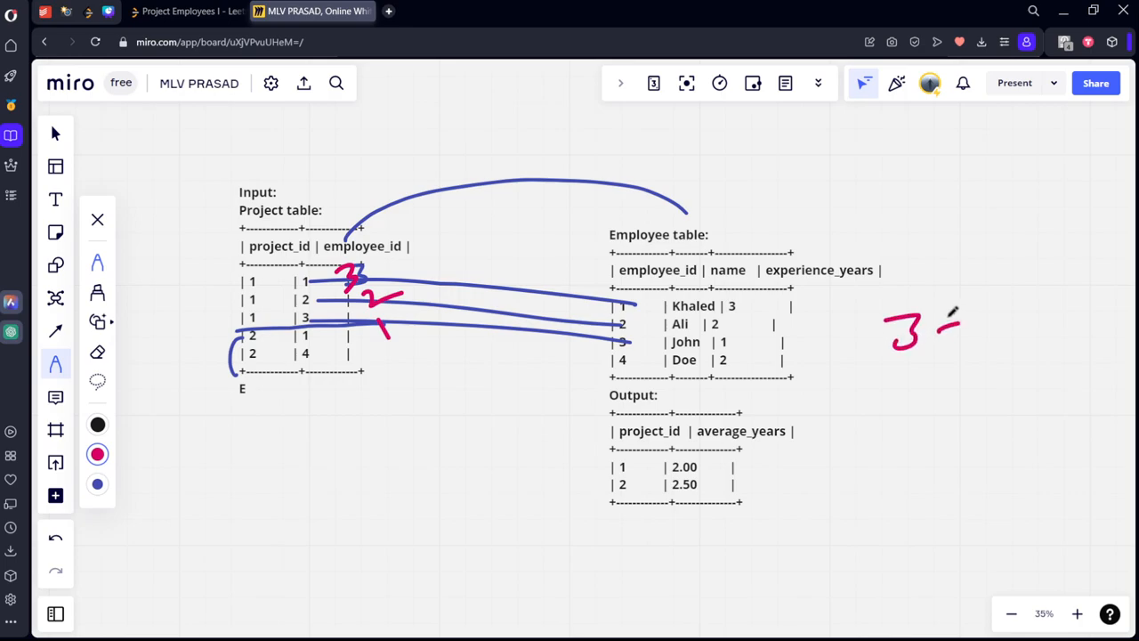
{"action": "left_click_drag", "start_coordinate": [943, 329], "coordinate": [1059, 320]}
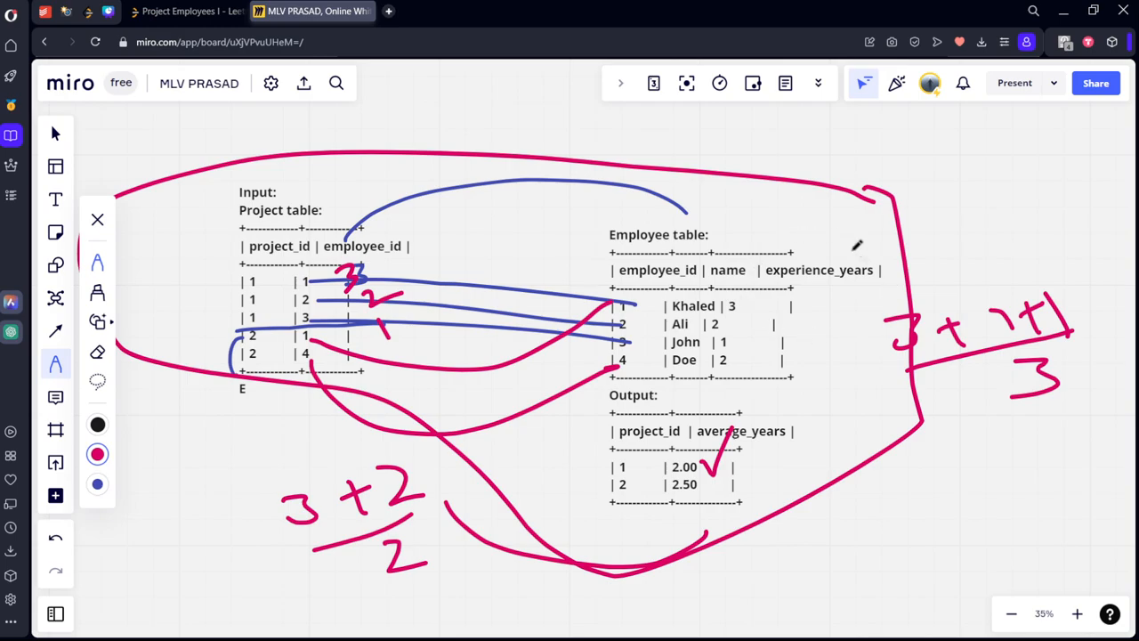
Write the from clause inner joining Project a to Employee on employee_id.
{"action": "left_click", "coordinate": [187, 11]}
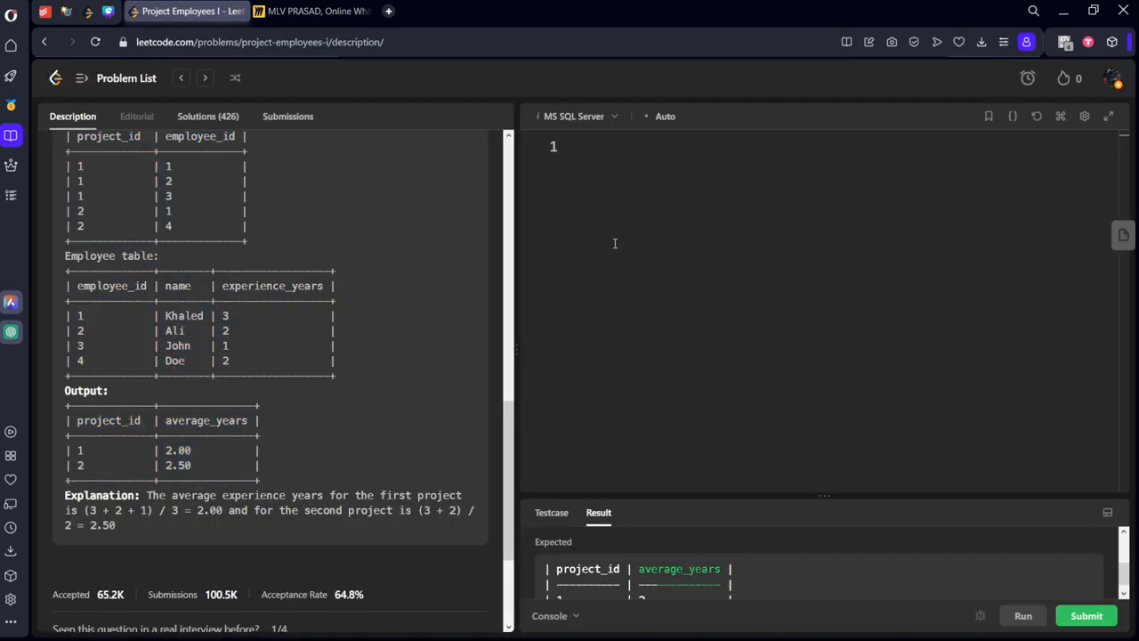
{"action": "type", "text": "from"}
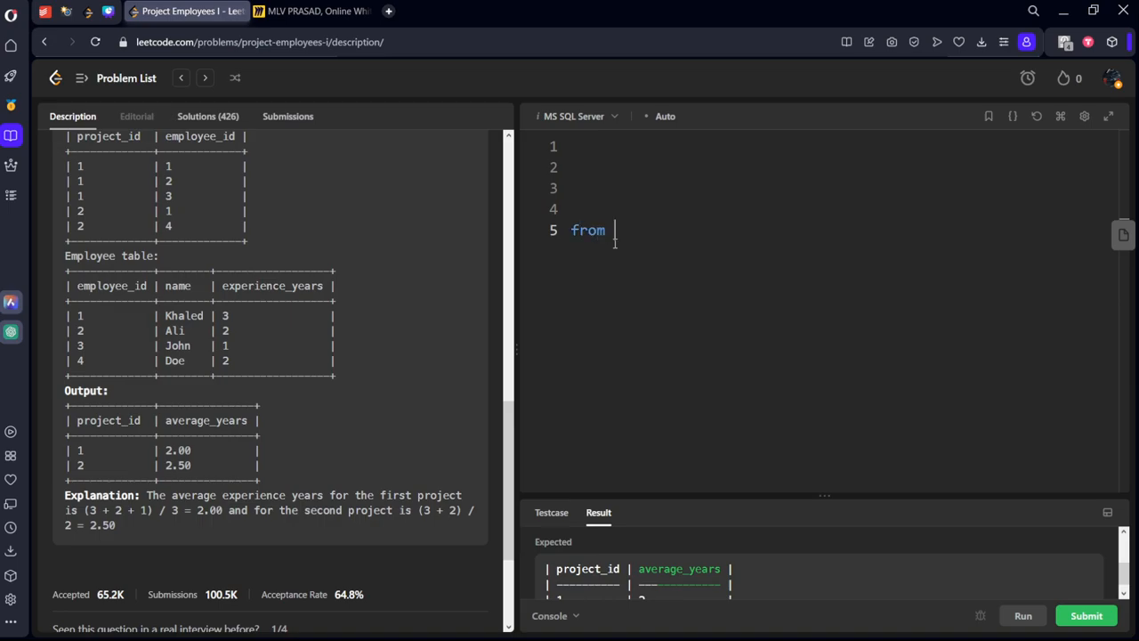
{"action": "mouse_move", "coordinate": [265, 367]}
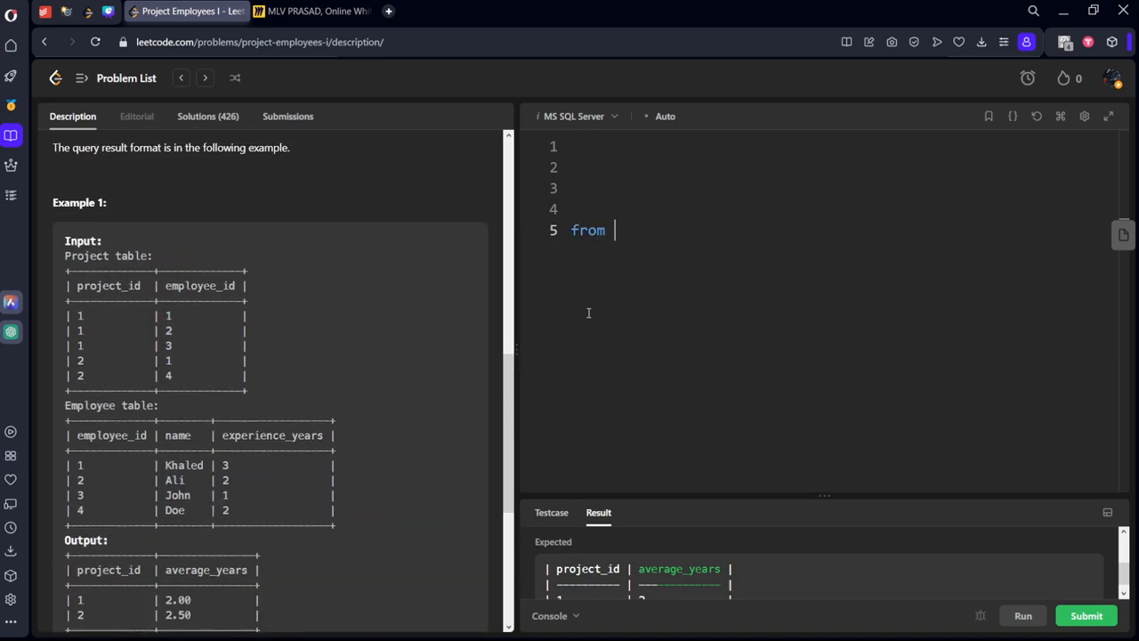
{"action": "type", "text": "PRoje"}
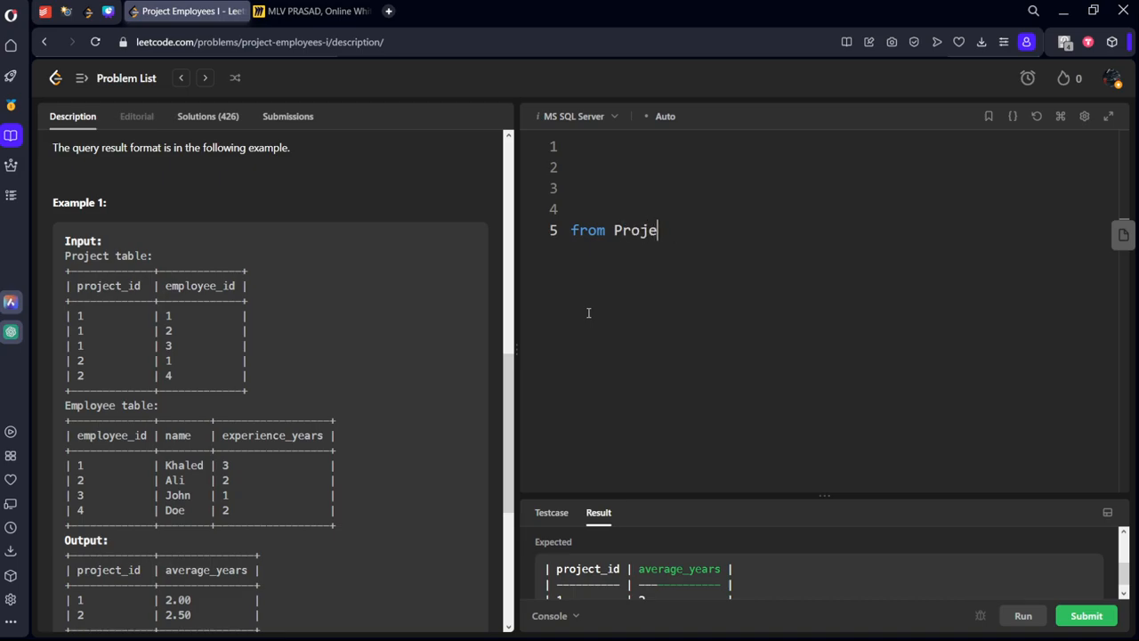
{"action": "type", "text": "ct  a"}
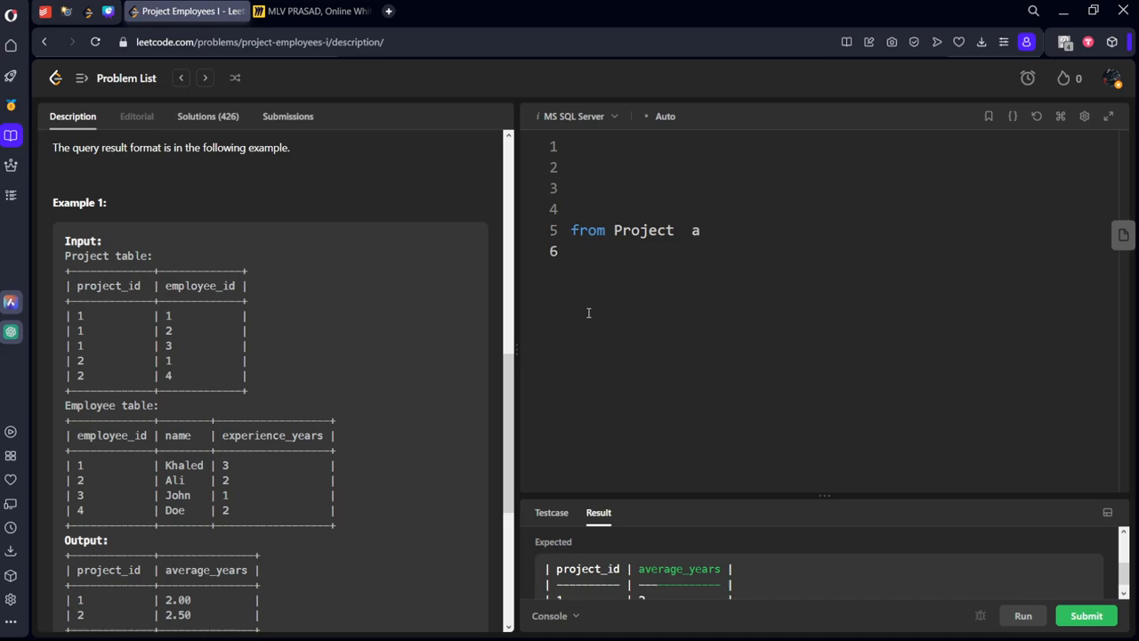
{"action": "type", "text": "inner"}
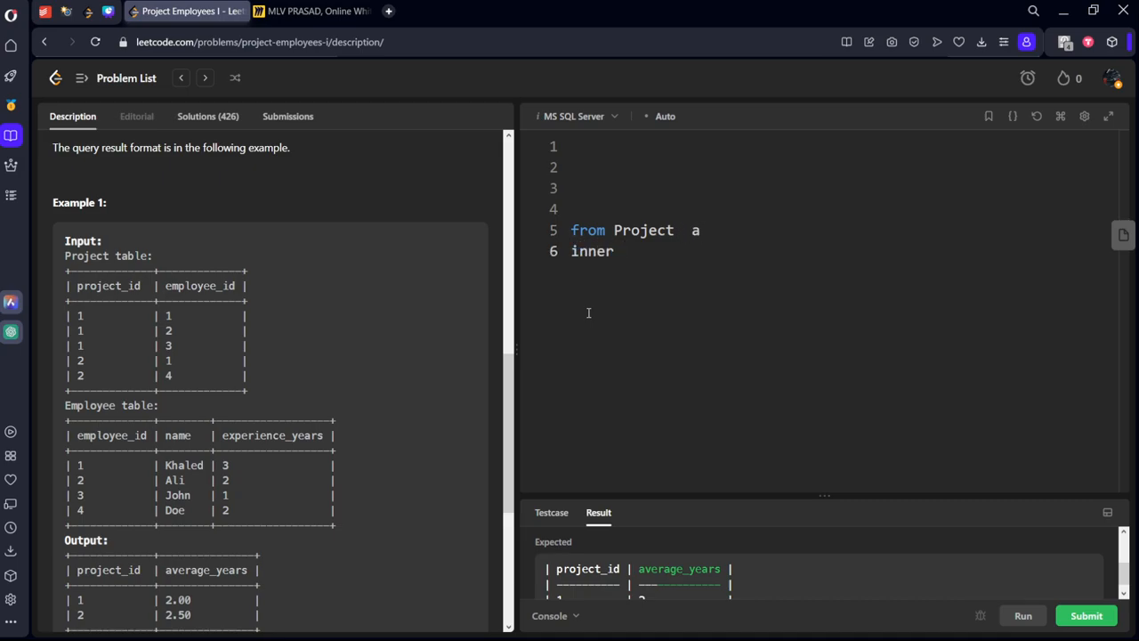
{"action": "type", "text": "join"}
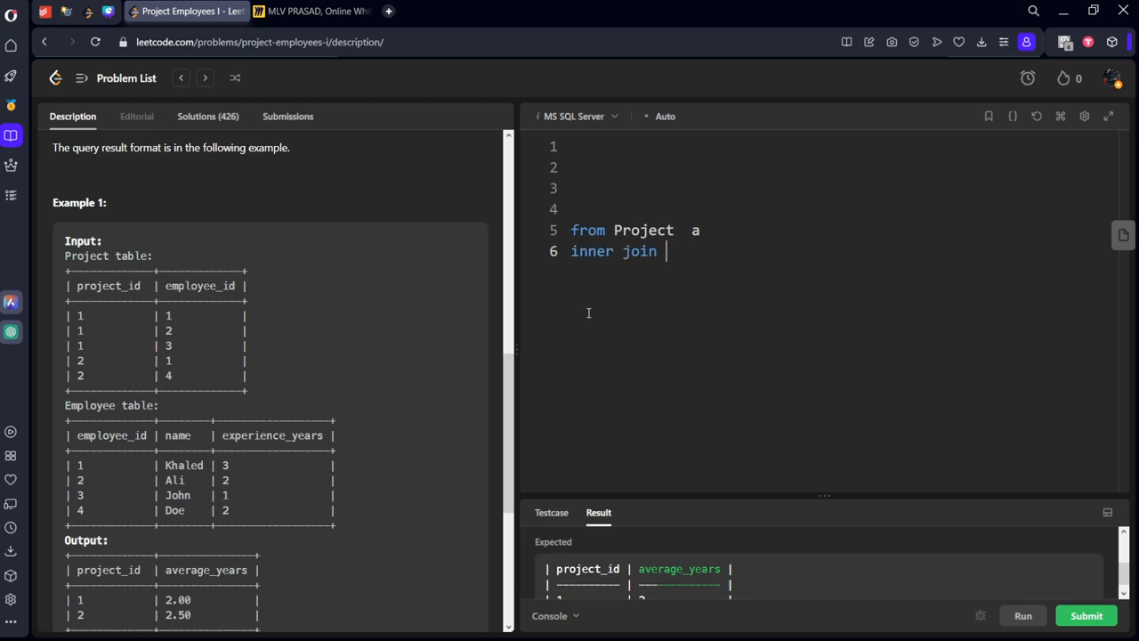
{"action": "type", "text": "Em"}
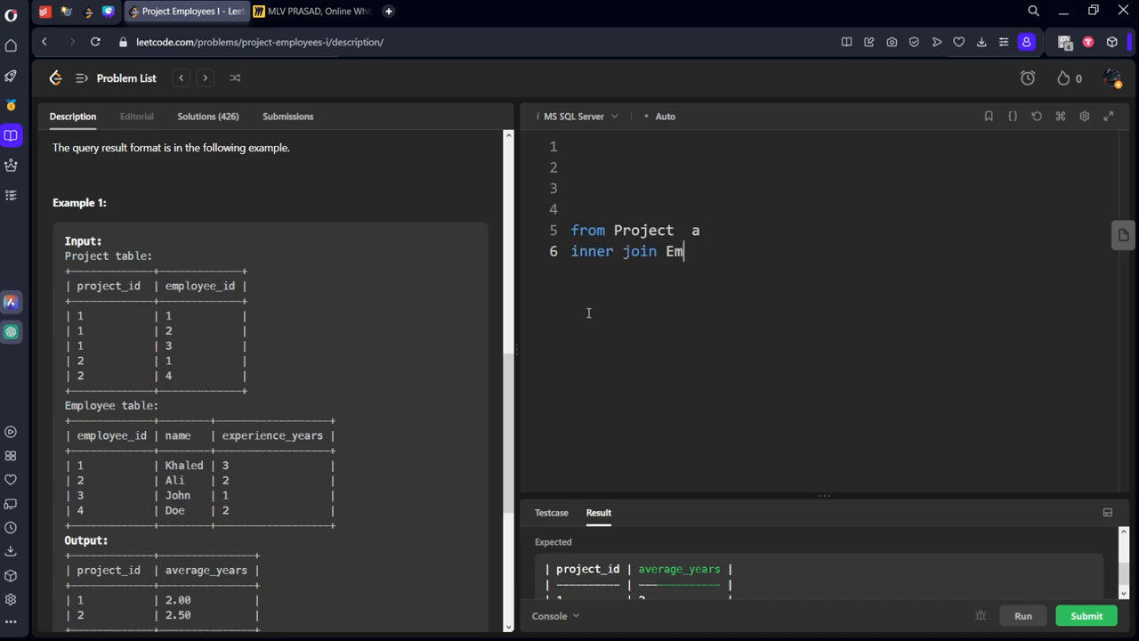
{"action": "type", "text": "ployee"}
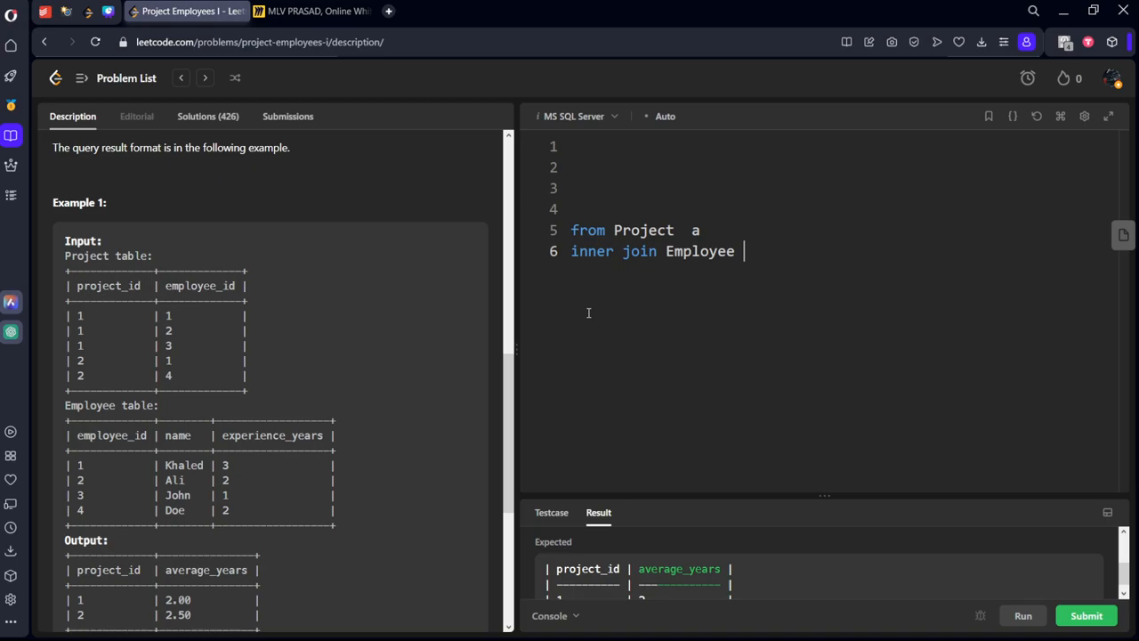
{"action": "type", "text": "n"}
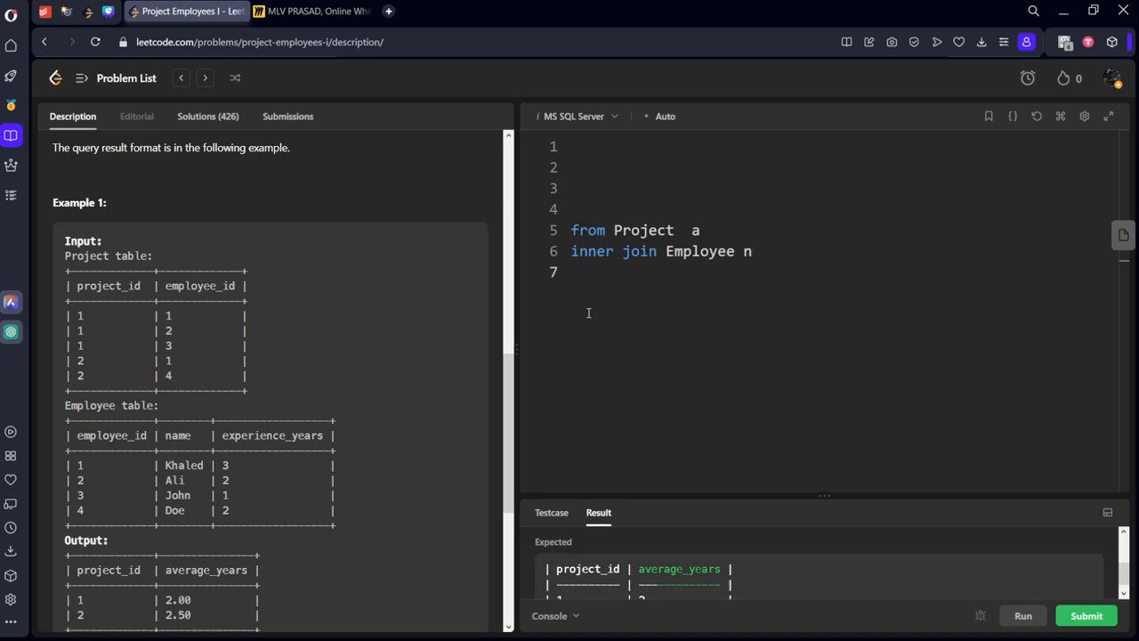
{"action": "type", "text": "on a."}
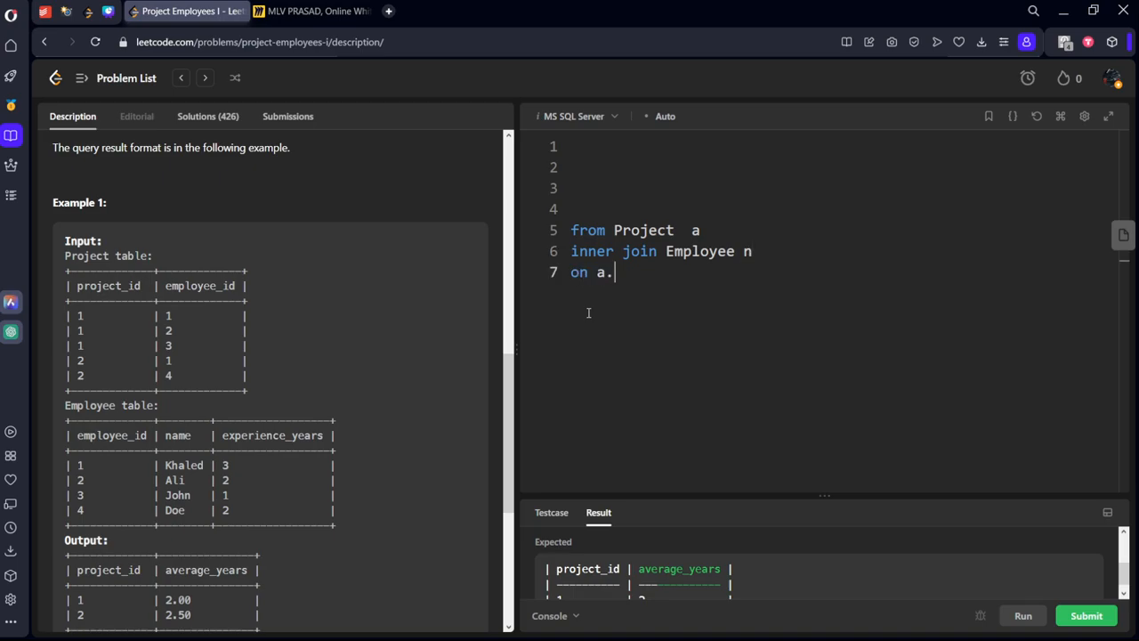
{"action": "type", "text": "employee_id ="}
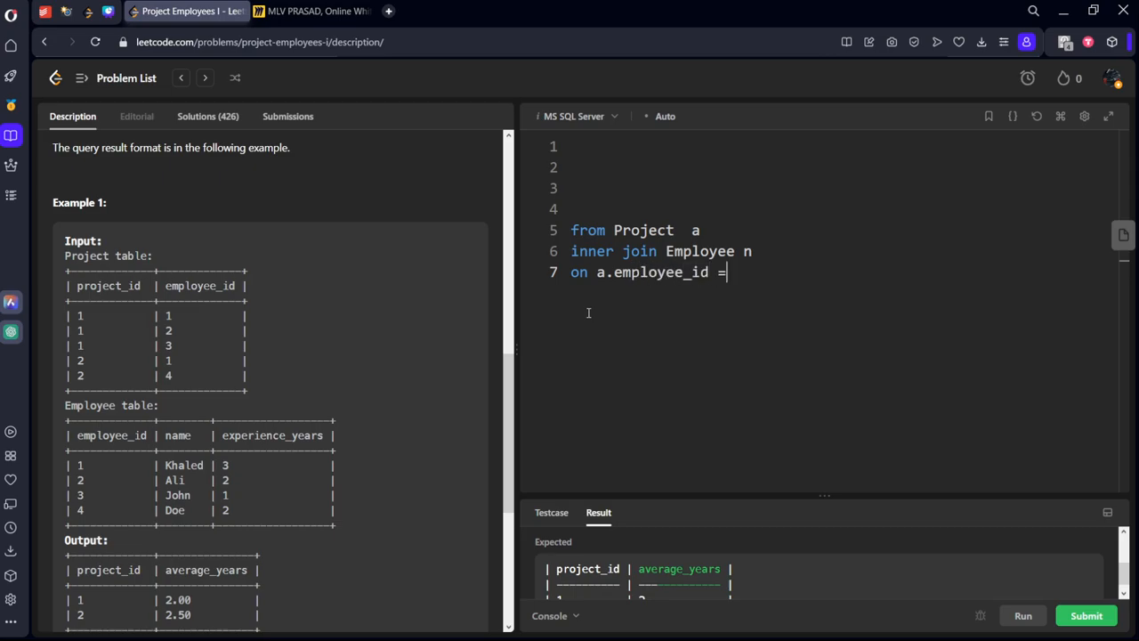
{"action": "type", "text": "b.employee"}
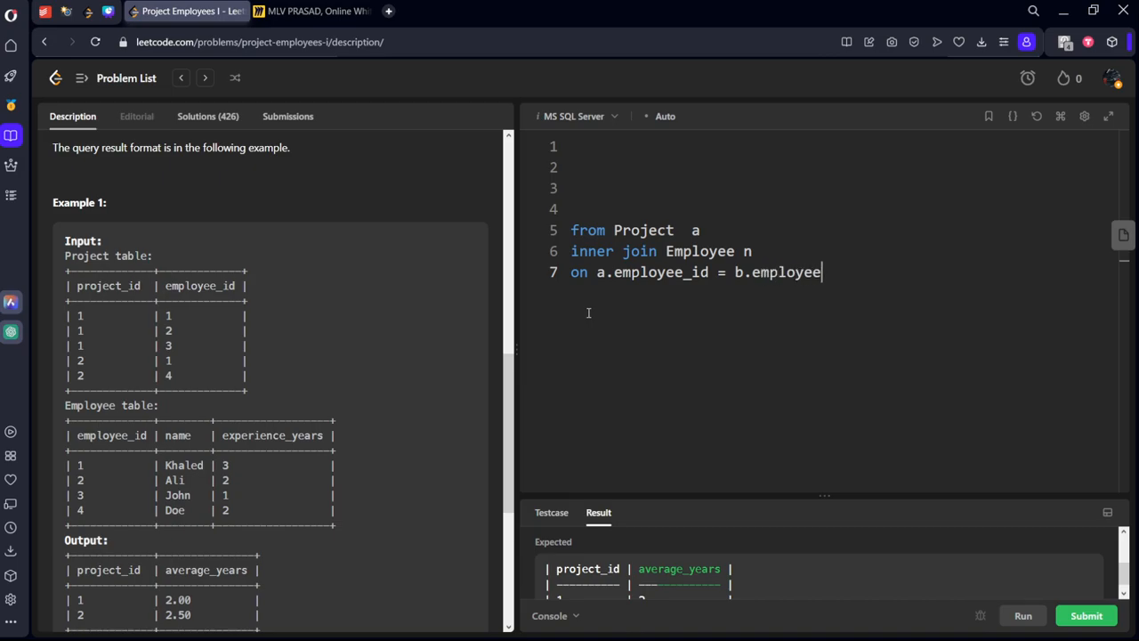
{"action": "type", "text": "_id"}
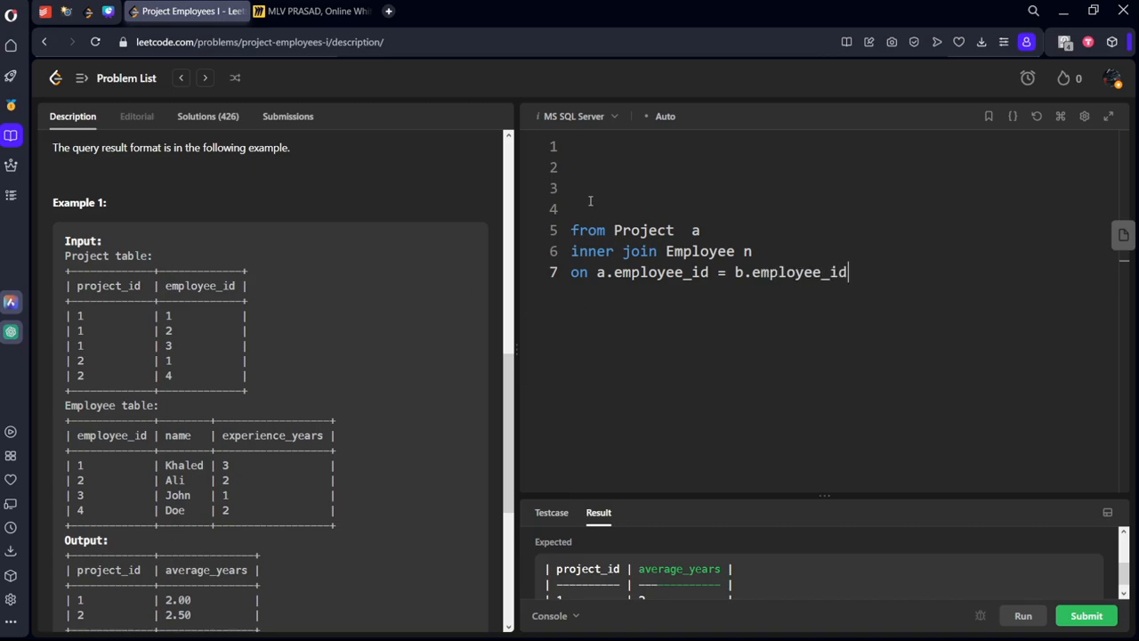
Add the select keyword and a group by project_id clause.
{"action": "type", "text": "sel"}
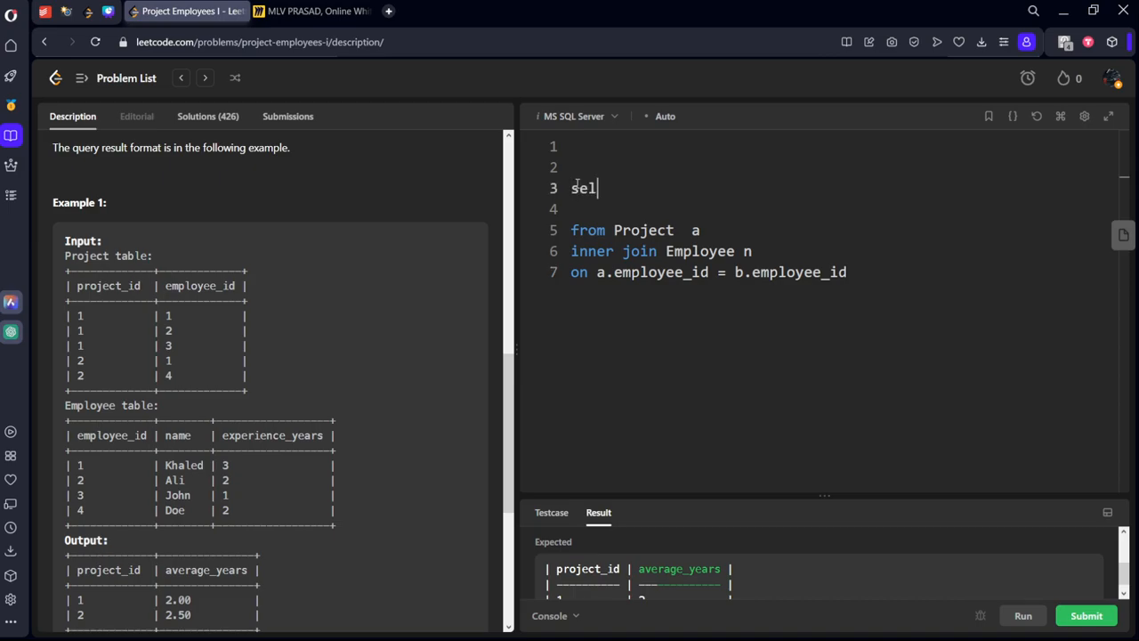
{"action": "type", "text": "ect"}
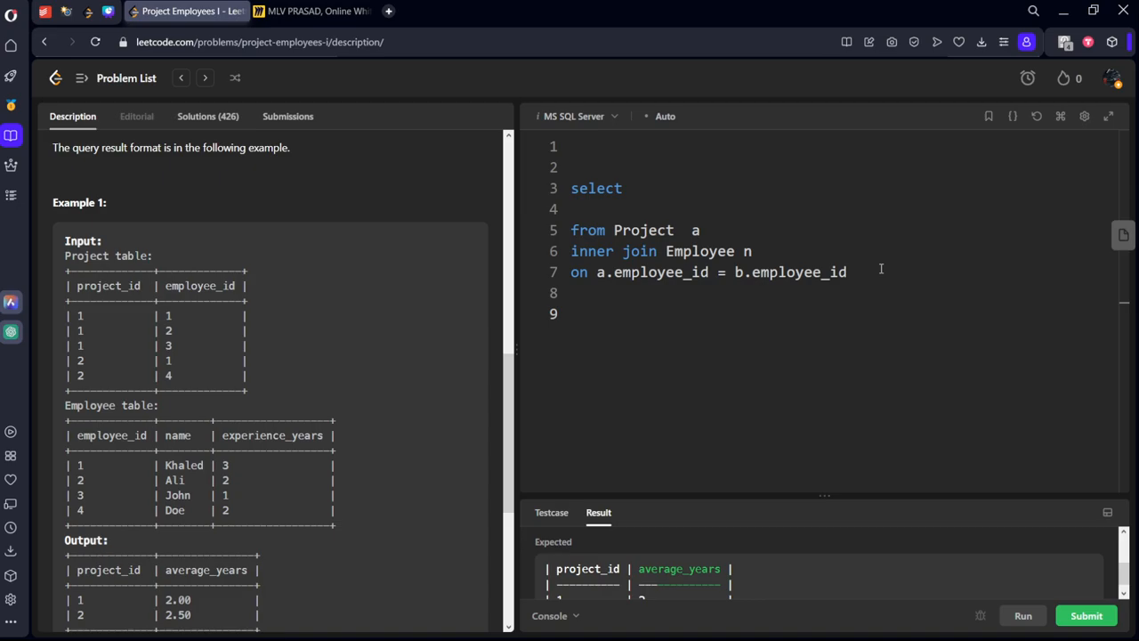
{"action": "type", "text": "group"}
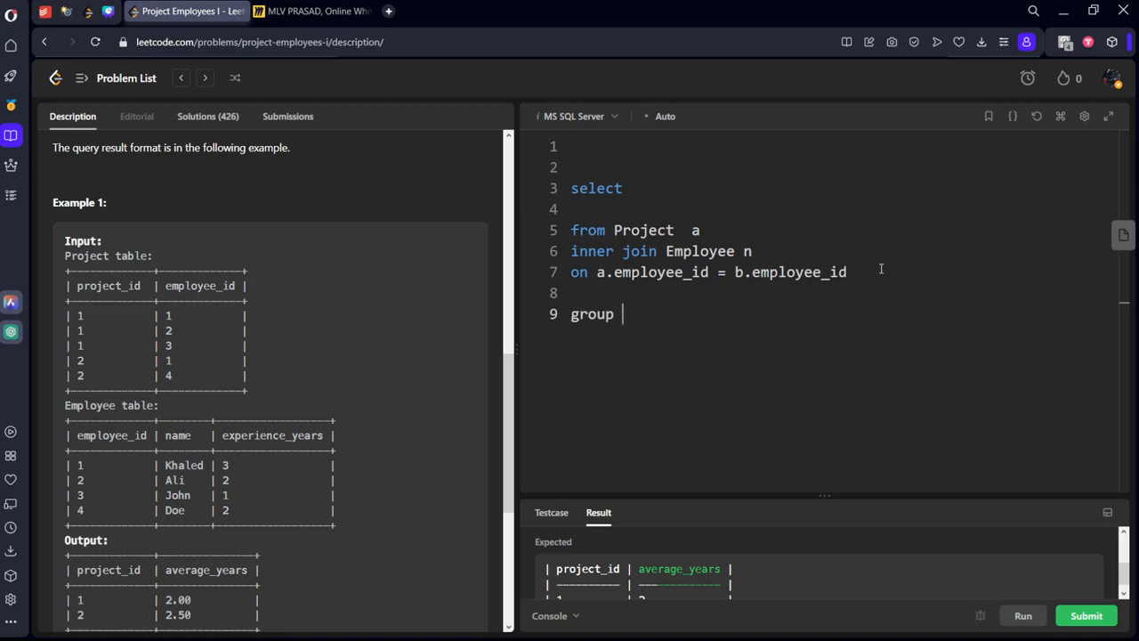
{"action": "type", "text": "by project"}
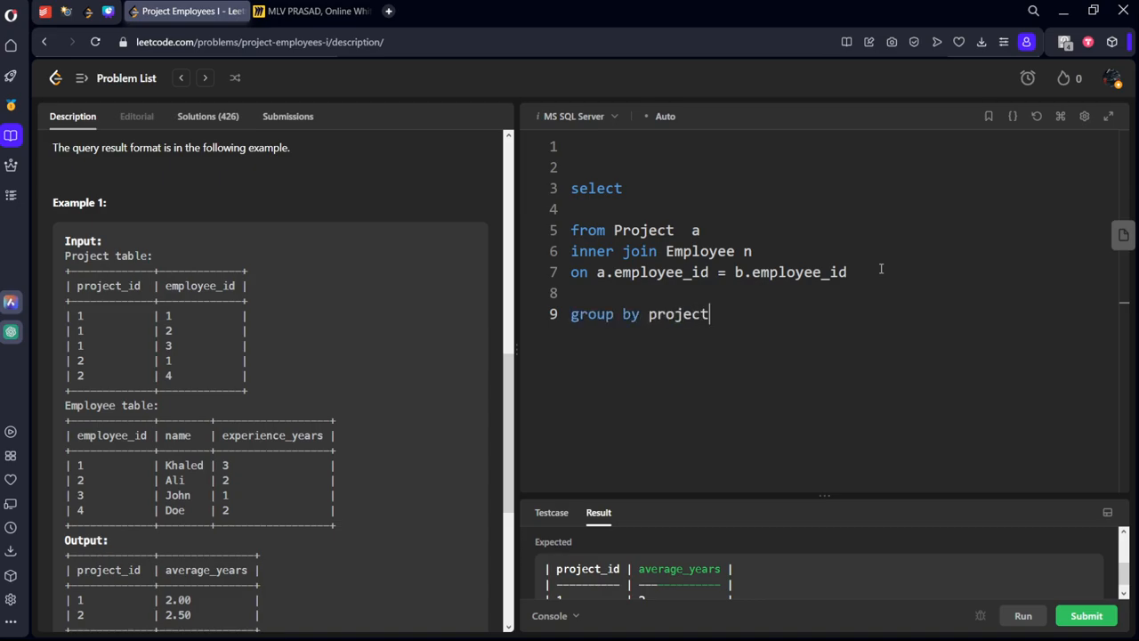
{"action": "type", "text": "_id"}
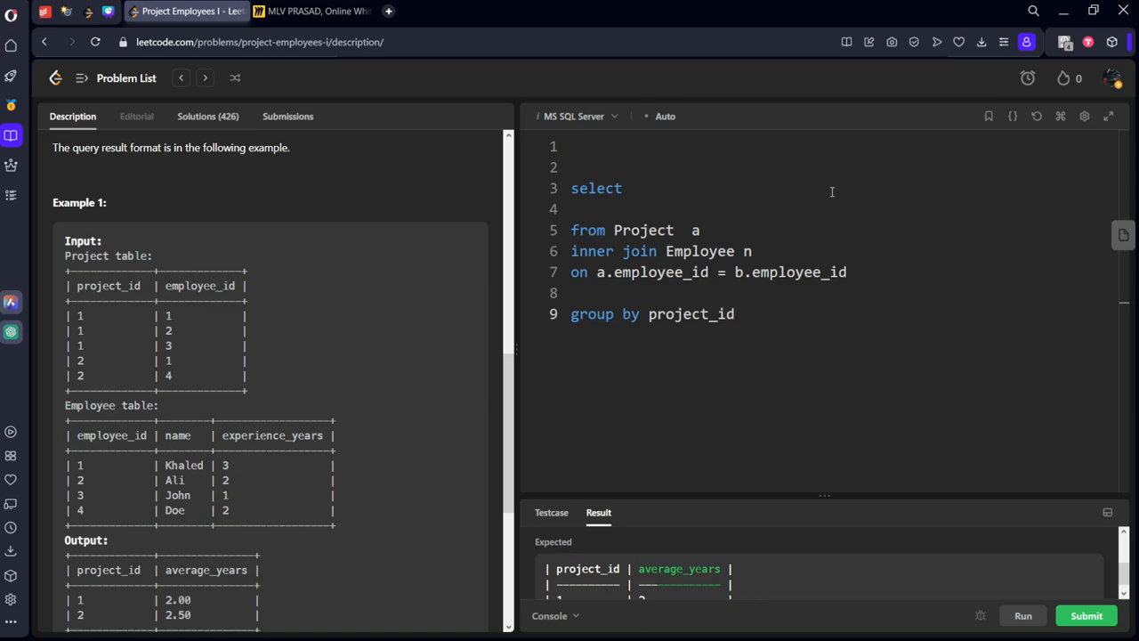
Select project_id and avg(experience_years) as average_years.
{"action": "type", "text": "pro"}
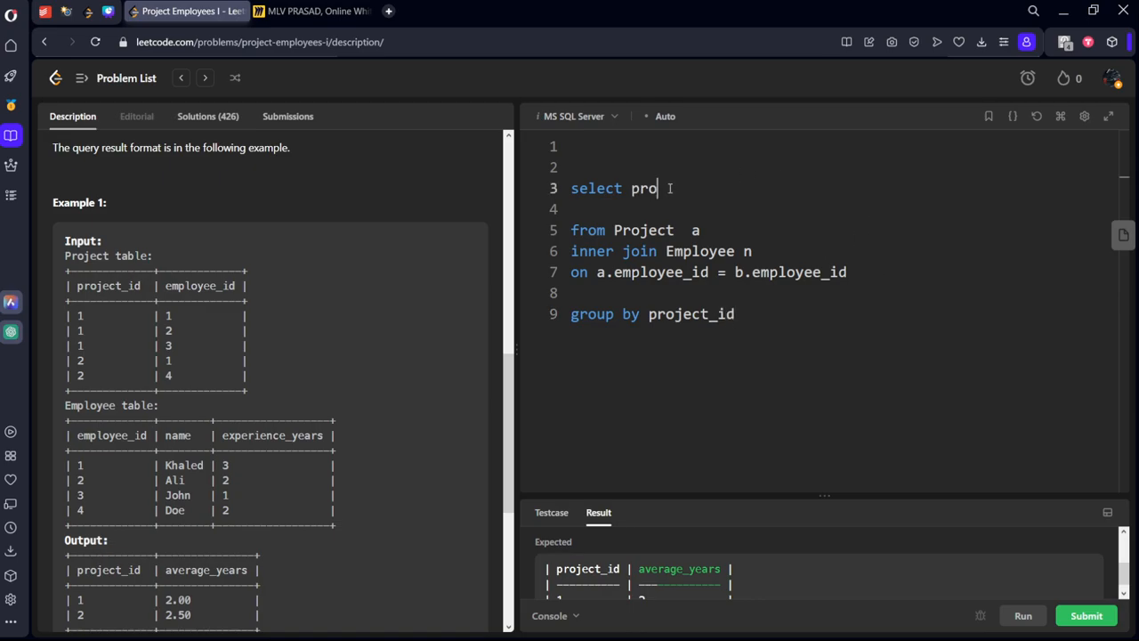
{"action": "type", "text": "ject_"}
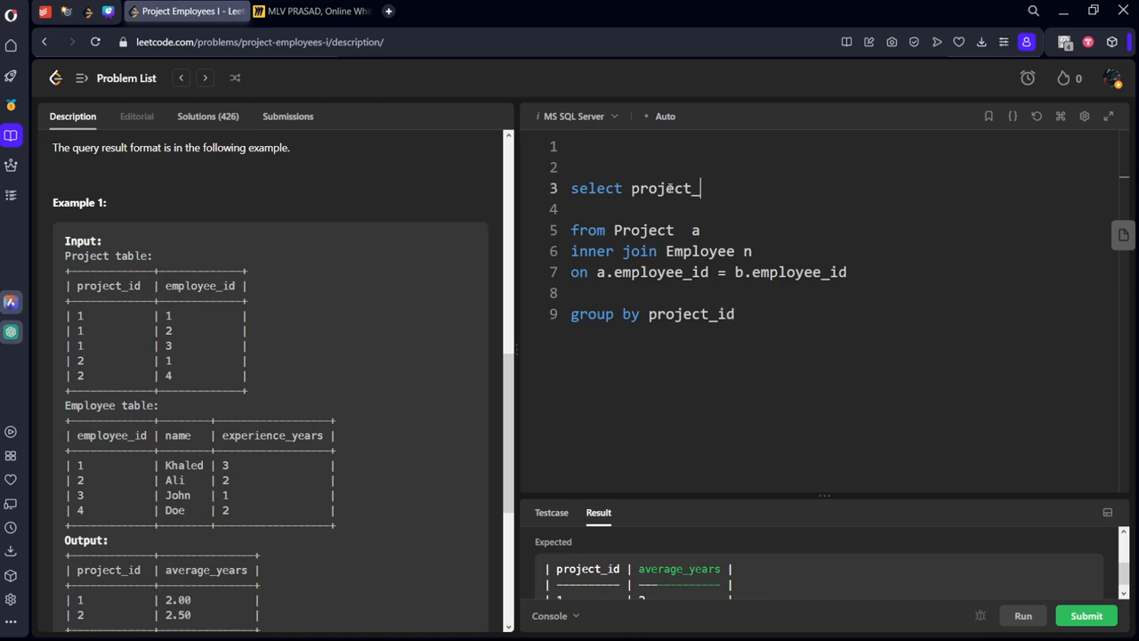
{"action": "type", "text": "id,"}
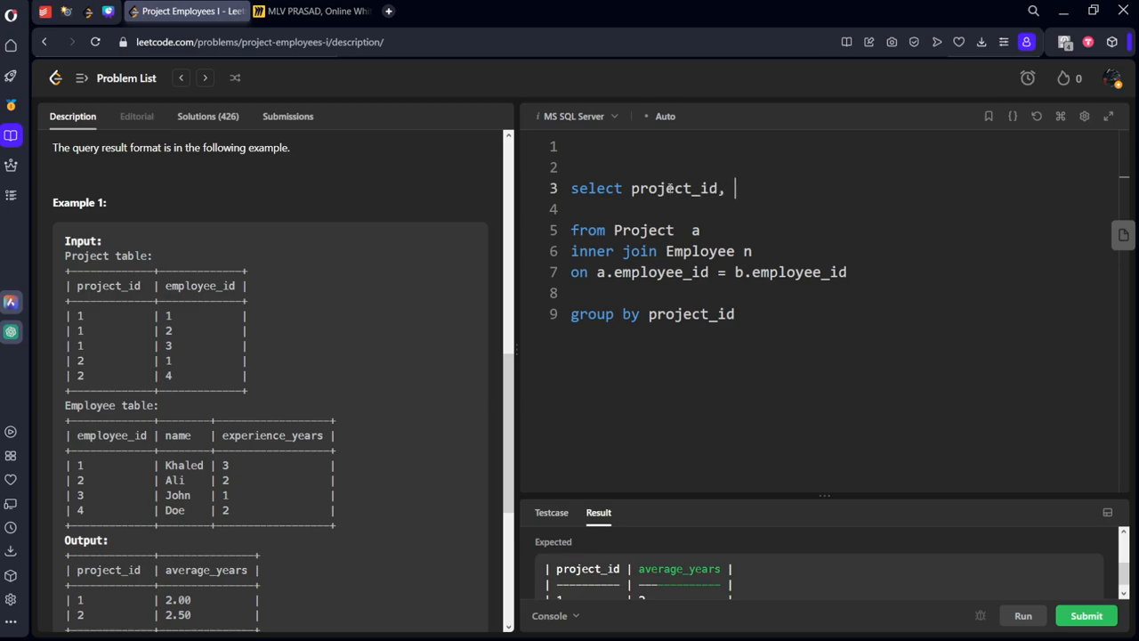
{"action": "type", "text": "avg()"}
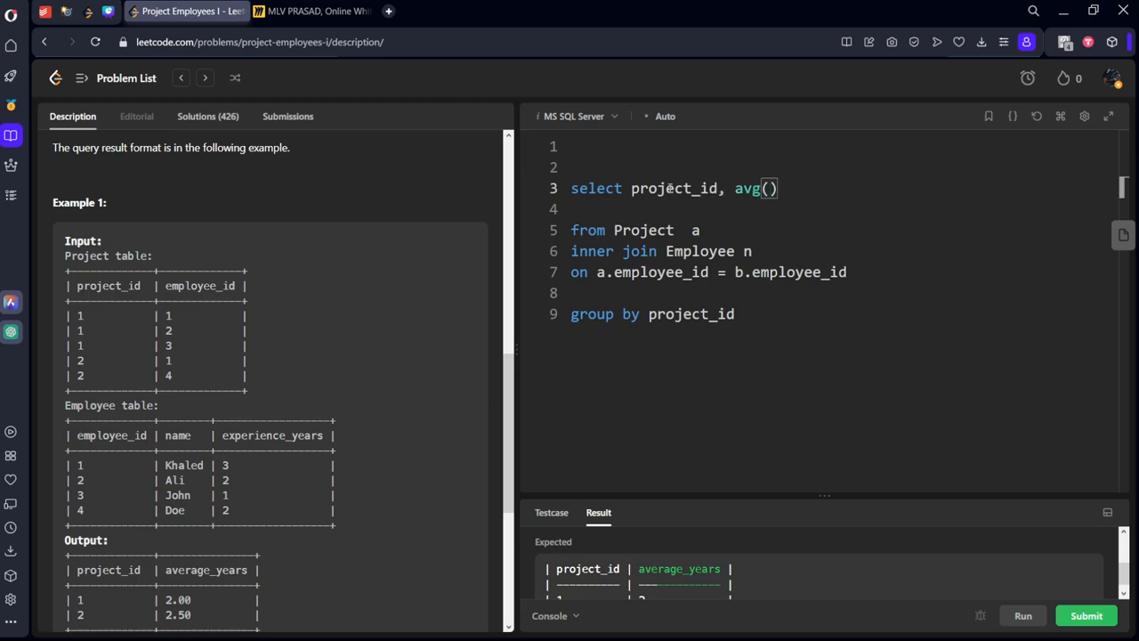
{"action": "type", "text": "e"}
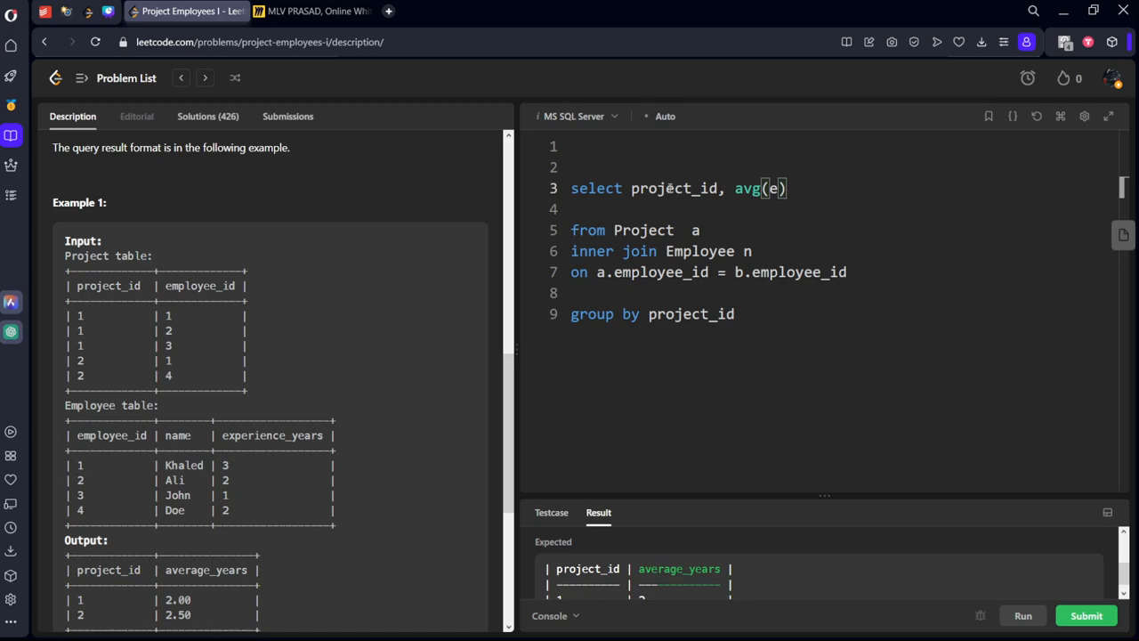
{"action": "type", "text": "xperien"}
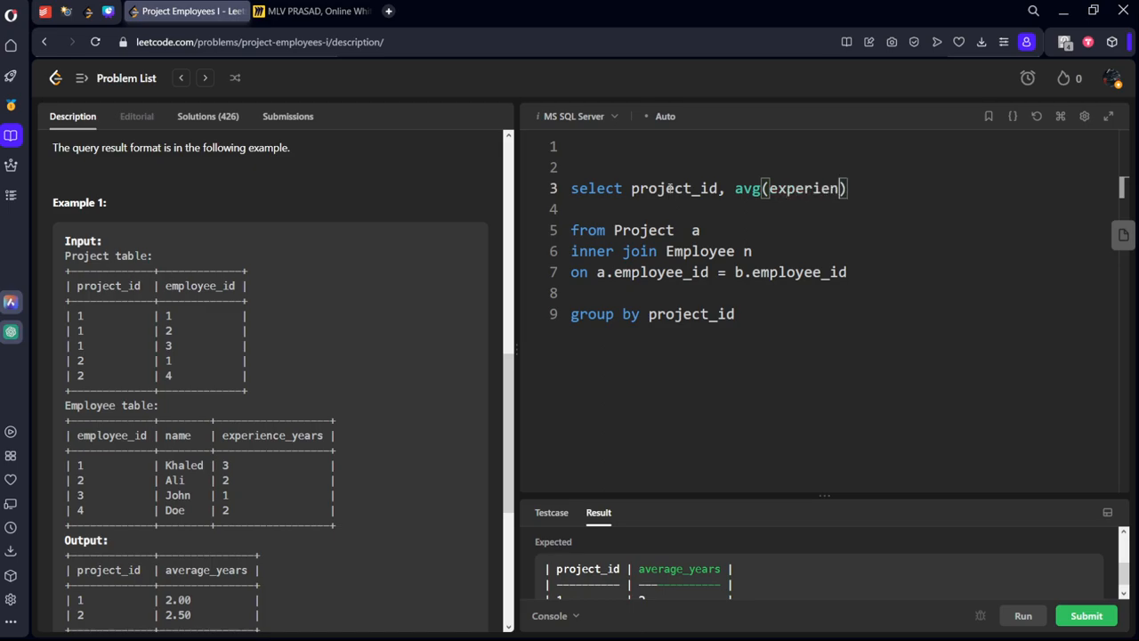
{"action": "type", "text": "ce_years"}
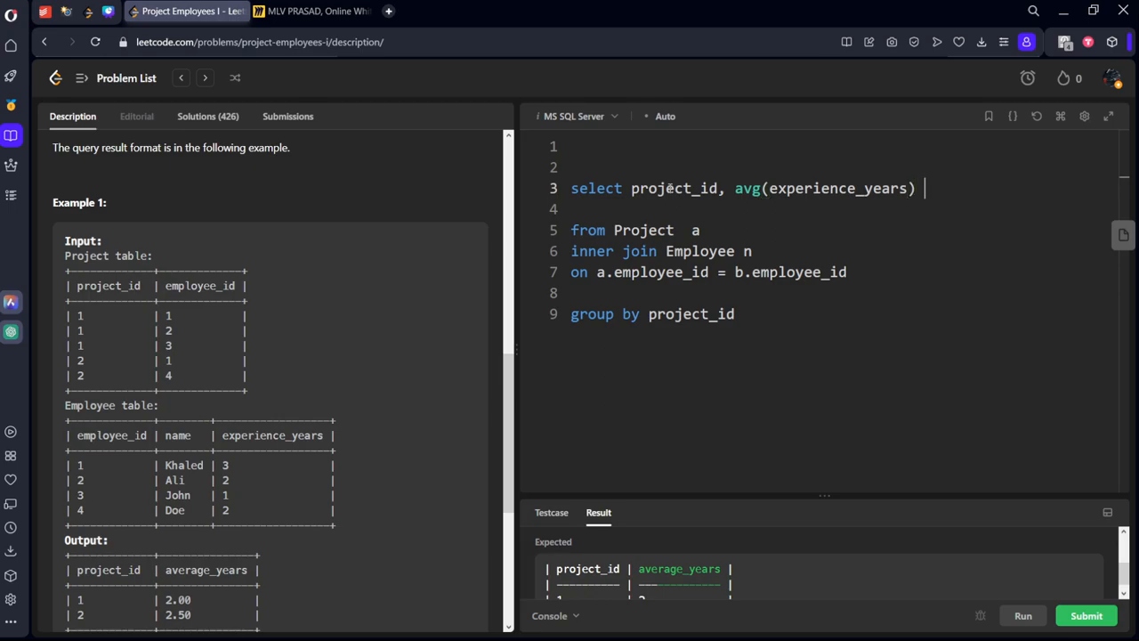
{"action": "type", "text": "as avergae"}
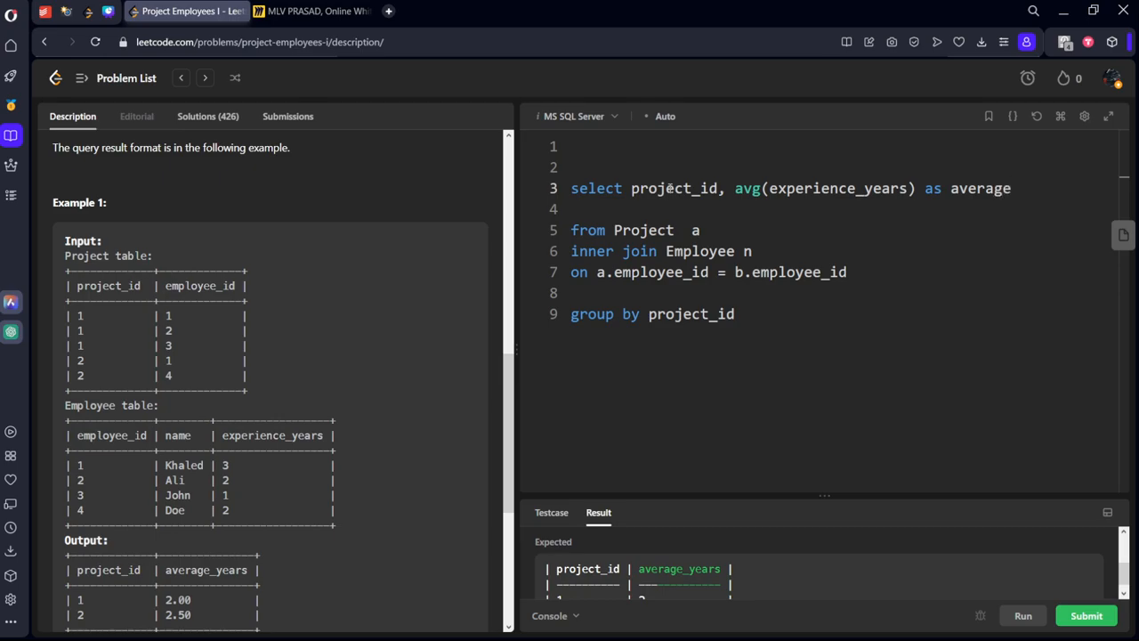
{"action": "type", "text": "_years"}
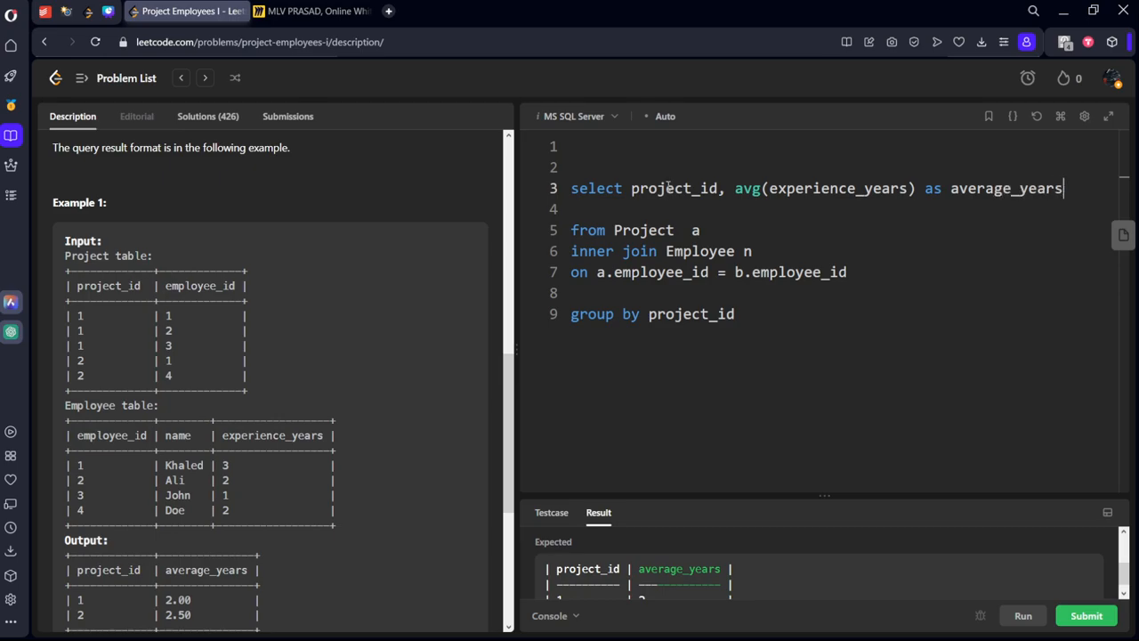
Run the query and enlarge the Result panel, revealing the b.employee_id could not be bound error.
{"action": "left_click", "coordinate": [1021, 614]}
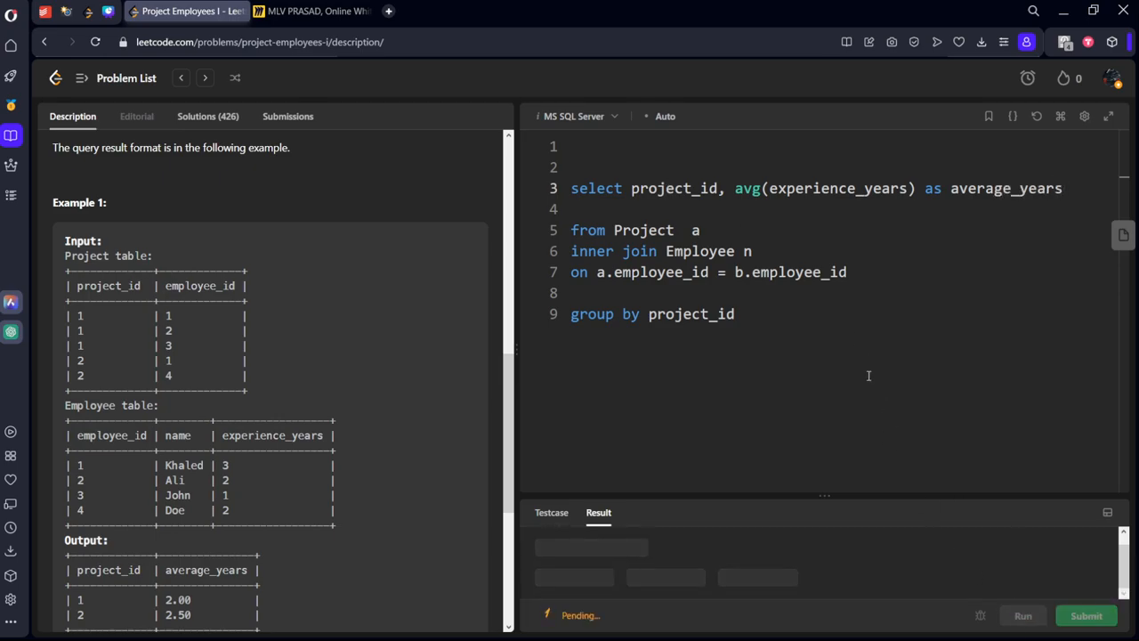
{"action": "left_click", "coordinate": [1023, 615]}
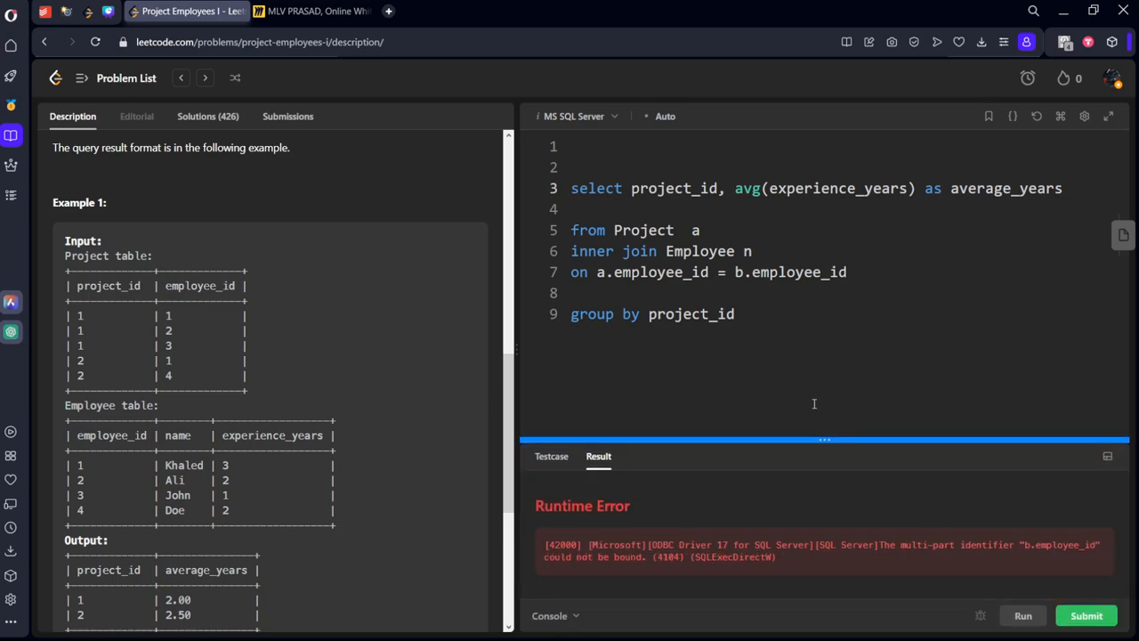
{"action": "left_click_drag", "start_coordinate": [823, 438], "coordinate": [824, 399]}
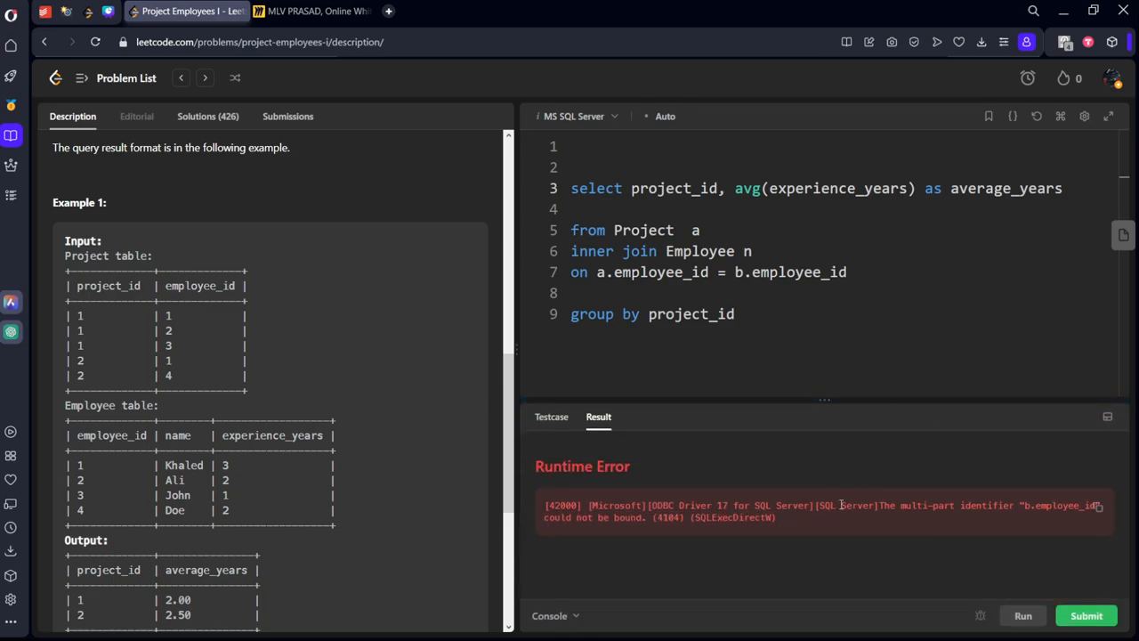
{"action": "mouse_move", "coordinate": [810, 528]}
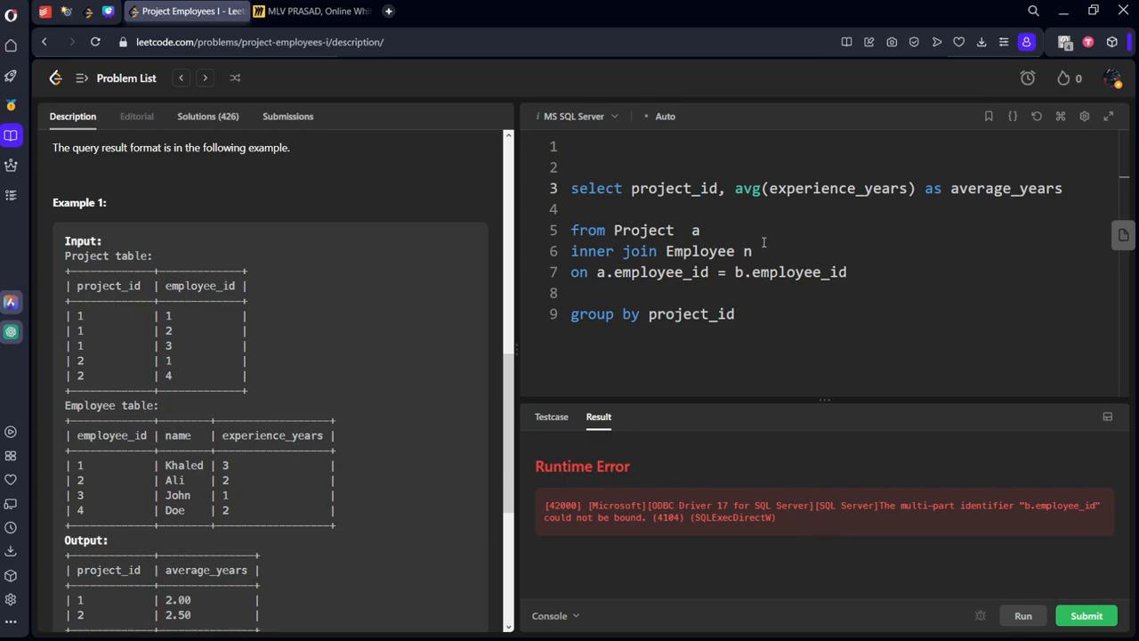
Alias the Employee table as b and rerun, getting Wrong Answer with averages 2 and 2.
{"action": "type", "text": "b"}
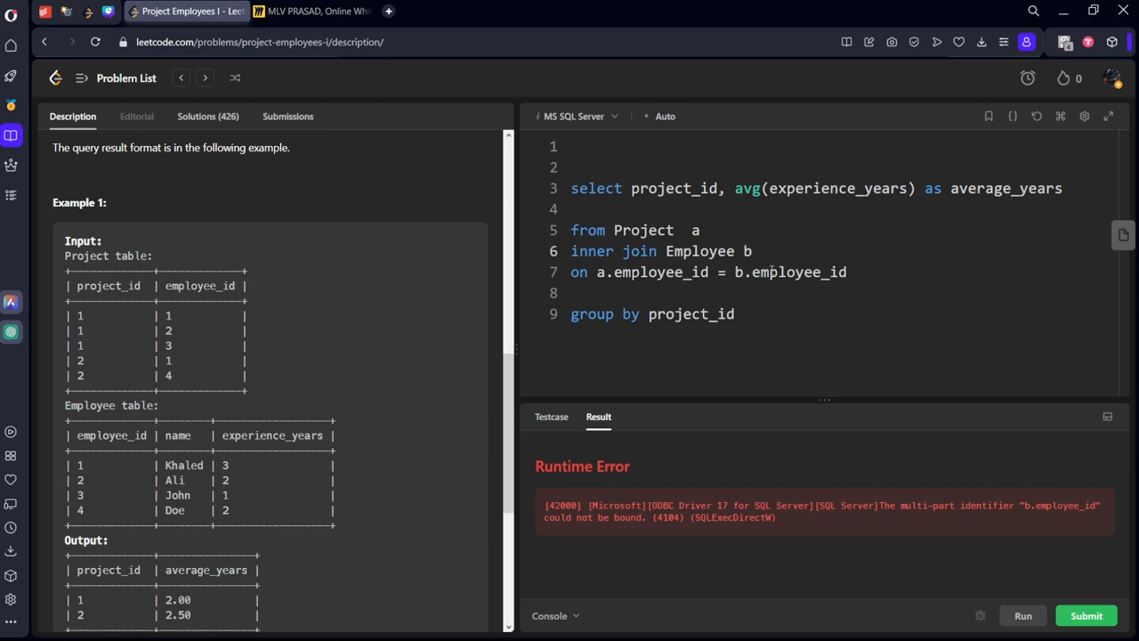
{"action": "left_click", "coordinate": [1021, 615]}
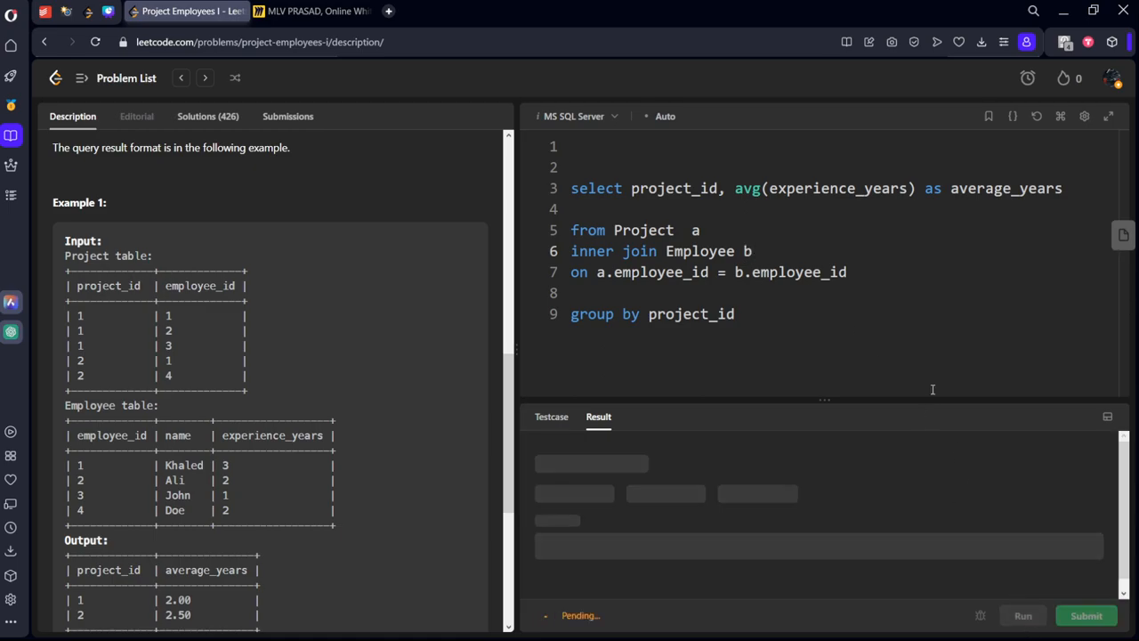
{"action": "left_click", "coordinate": [1023, 614]}
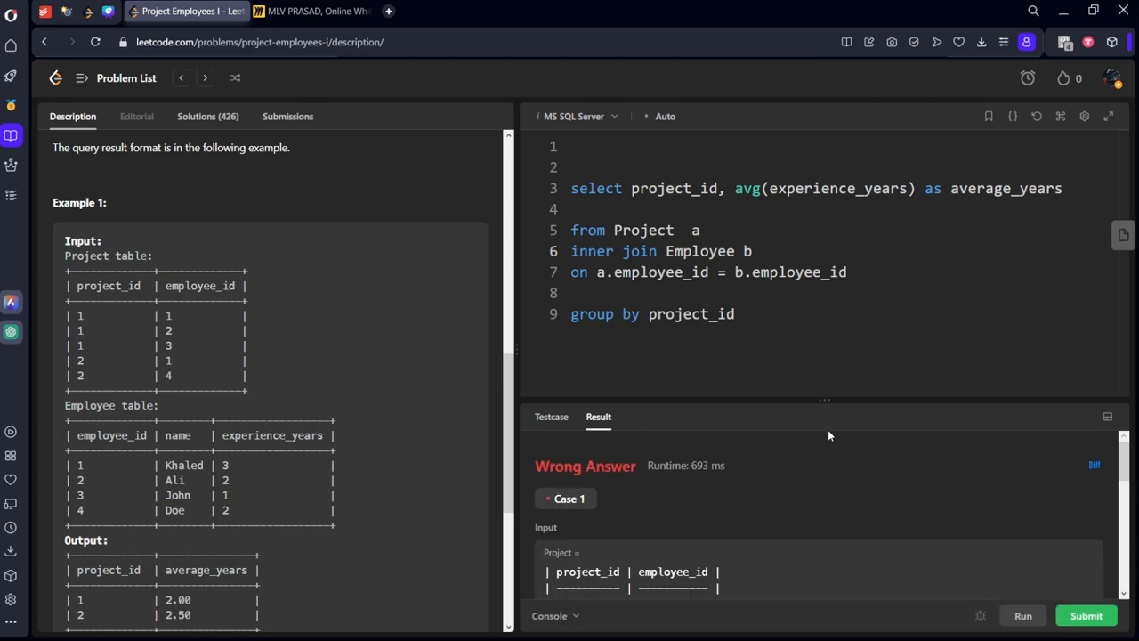
{"action": "scroll", "scroll_direction": "down", "scroll_amount": 3}
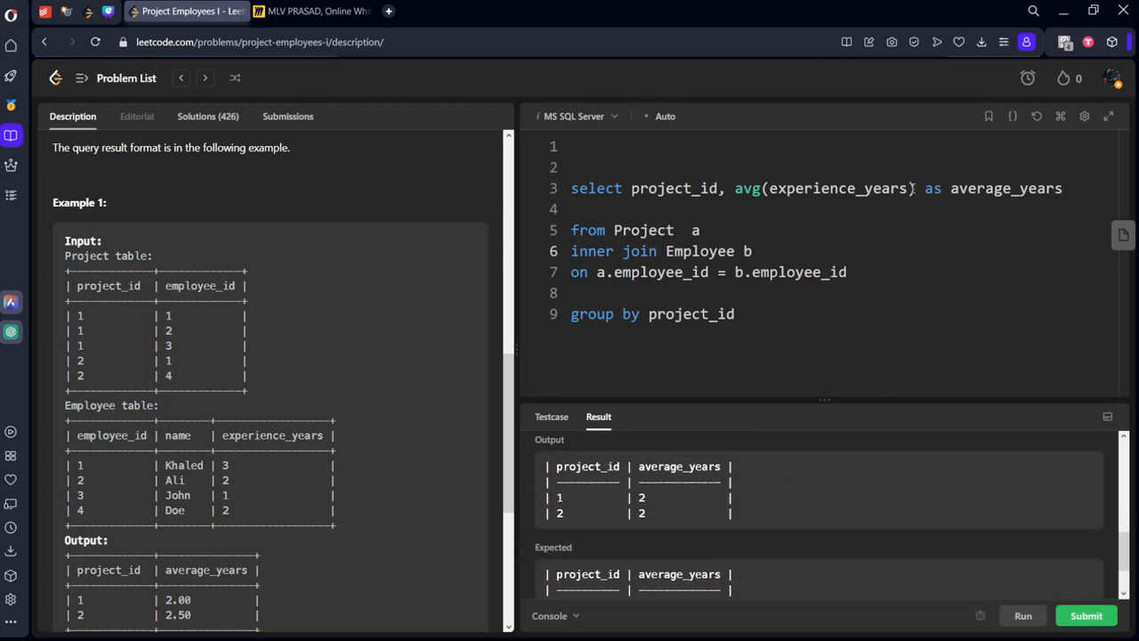
Average experience_years*1.0 instead and rerun, now returning 2 and 2.5.
{"action": "type", "text": "*"}
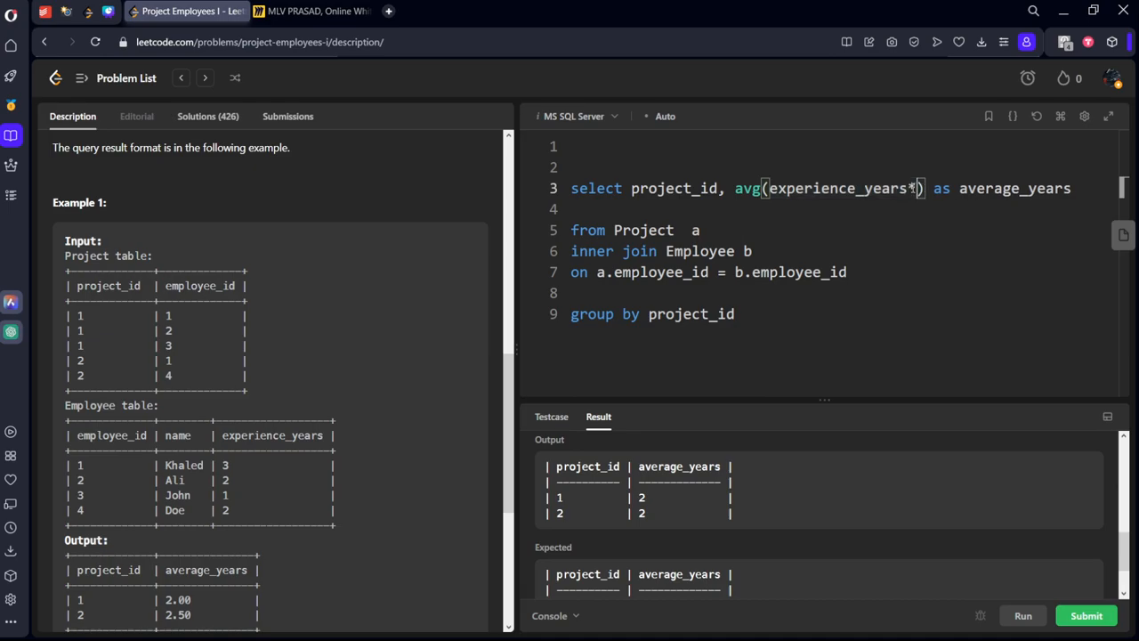
{"action": "type", "text": "1.0"}
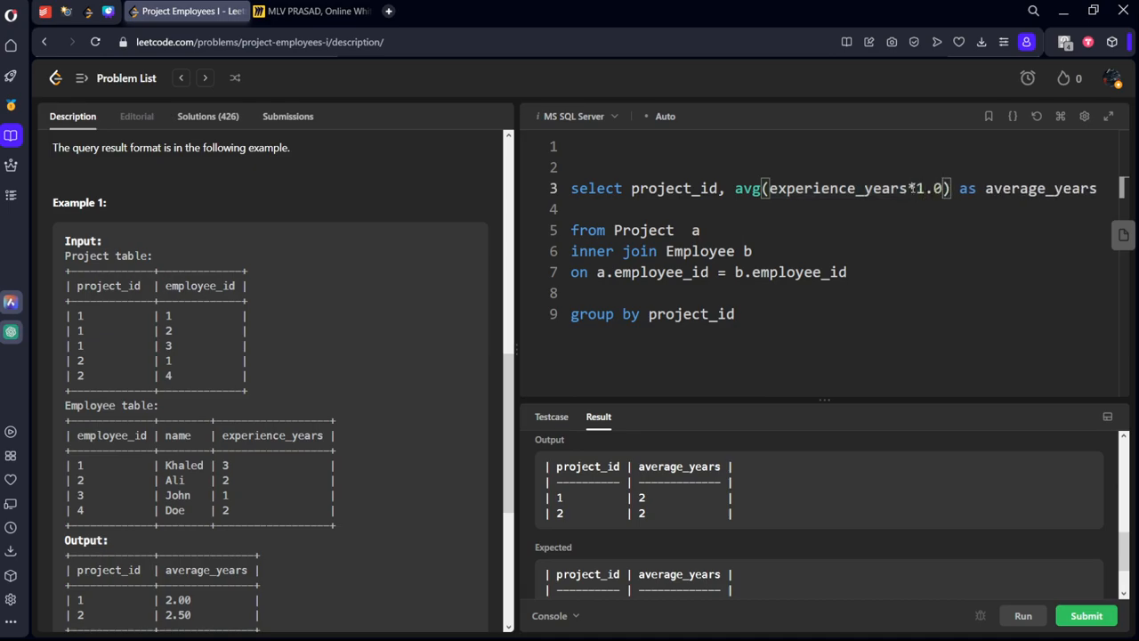
{"action": "left_click", "coordinate": [1022, 614]}
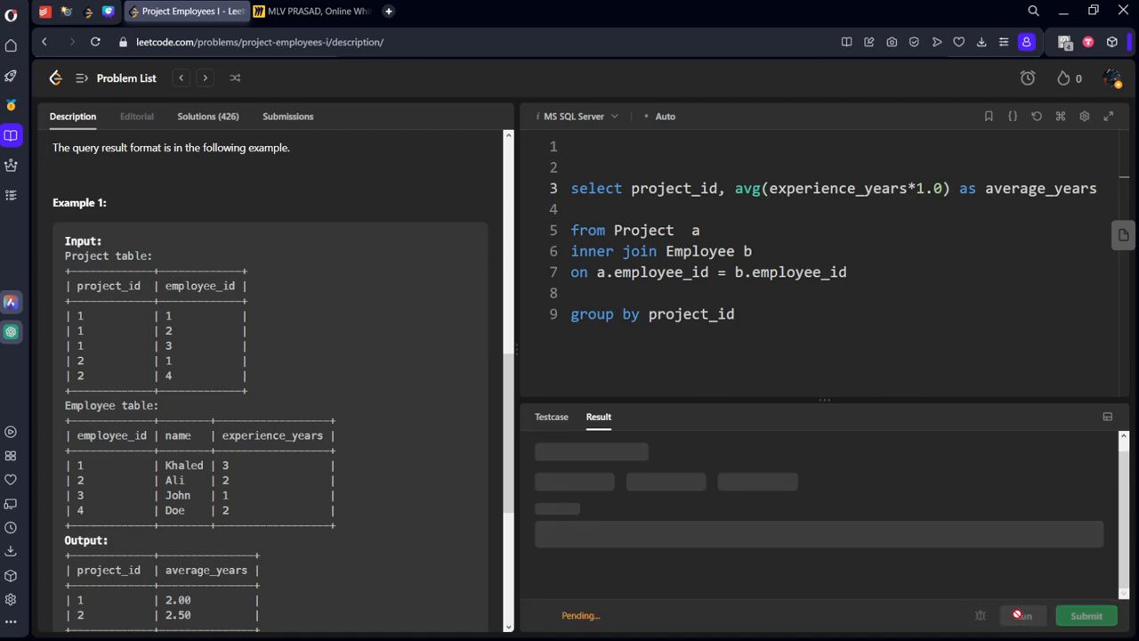
{"action": "left_click", "coordinate": [1022, 615]}
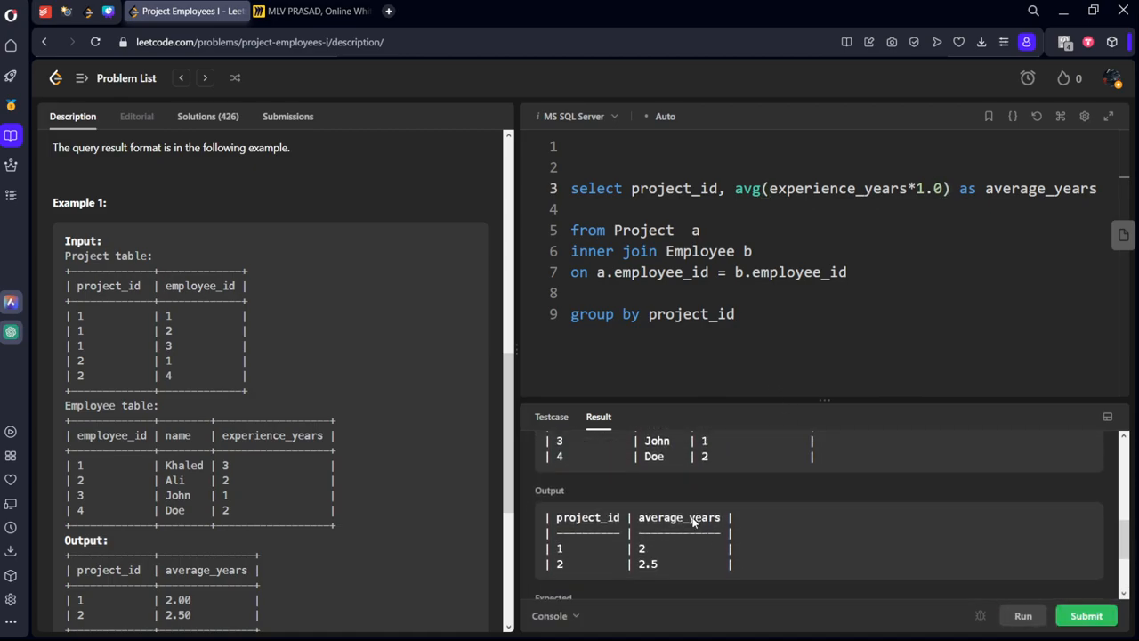
Submit the query and view the Wrong Answer result, 3 of 12 passed with unrounded averages.
{"action": "left_click", "coordinate": [1086, 615]}
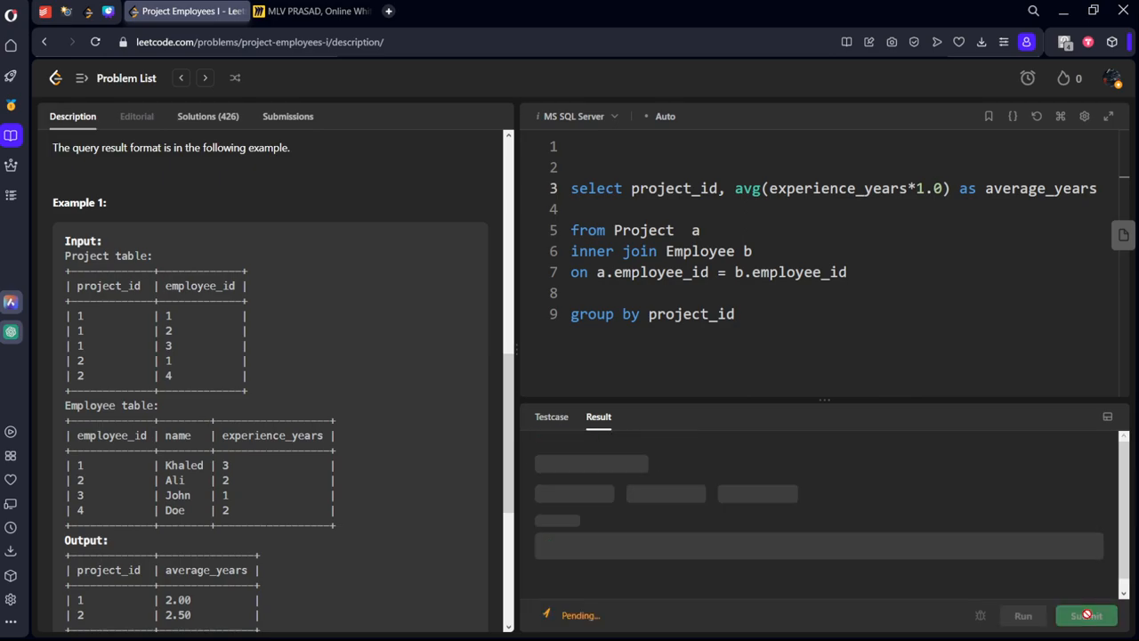
{"action": "left_click", "coordinate": [1085, 615]}
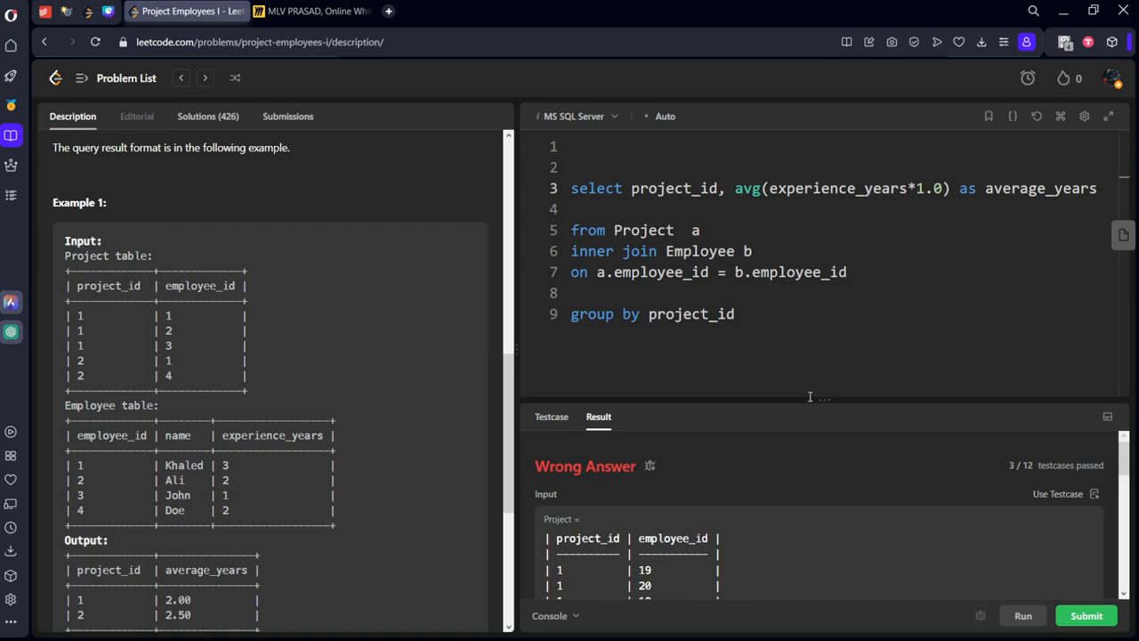
{"action": "scroll", "scroll_direction": "down", "scroll_amount": 3}
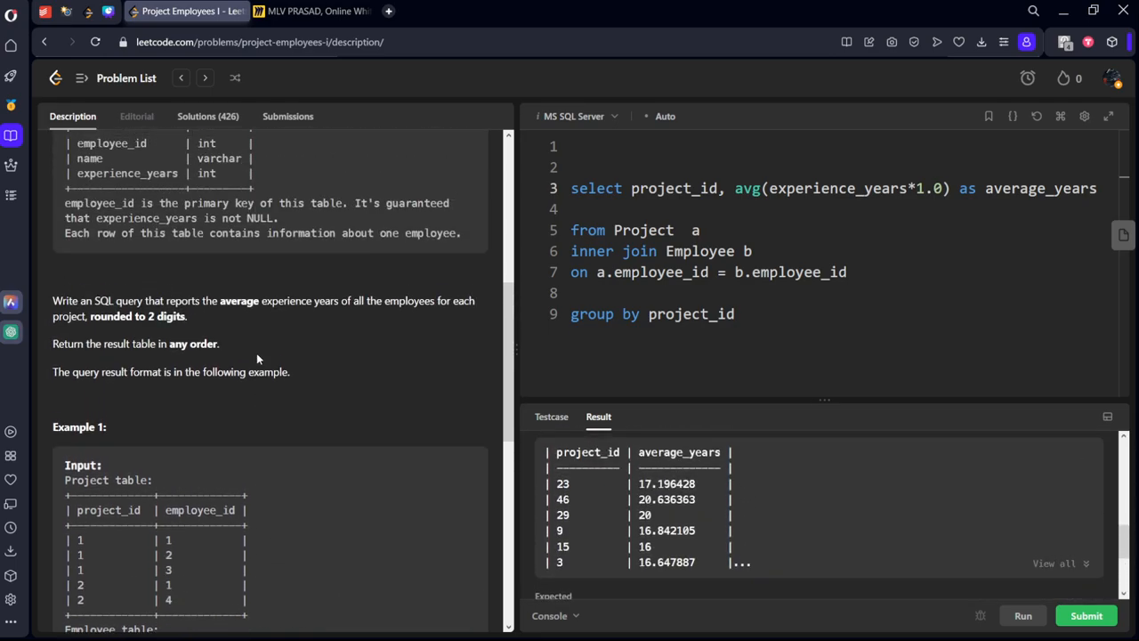
{"action": "mouse_move", "coordinate": [852, 408]}
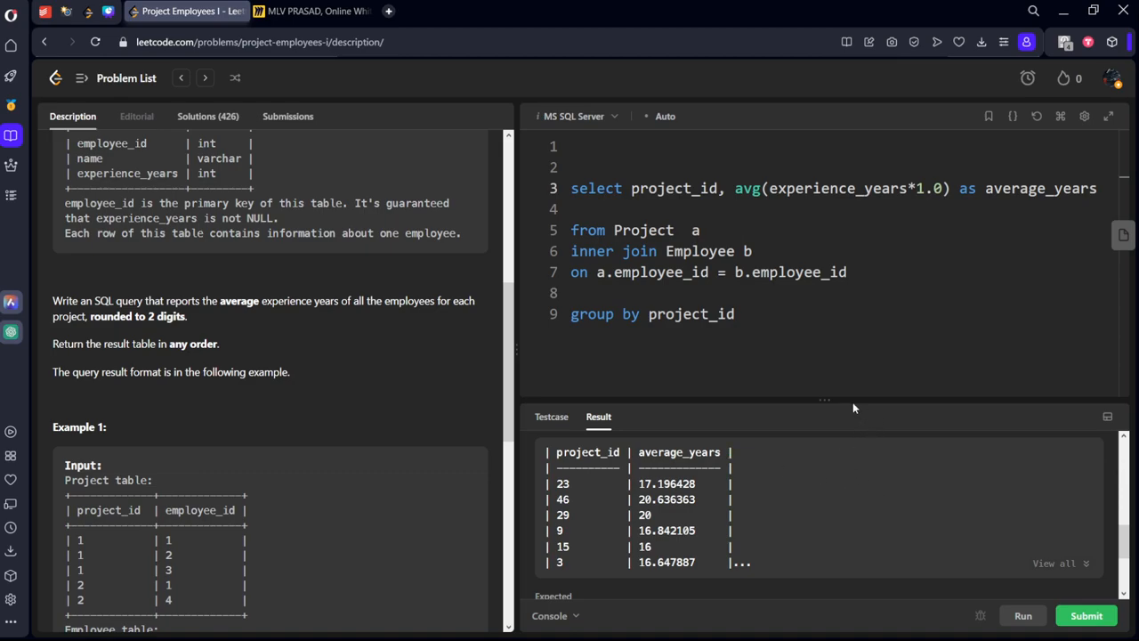